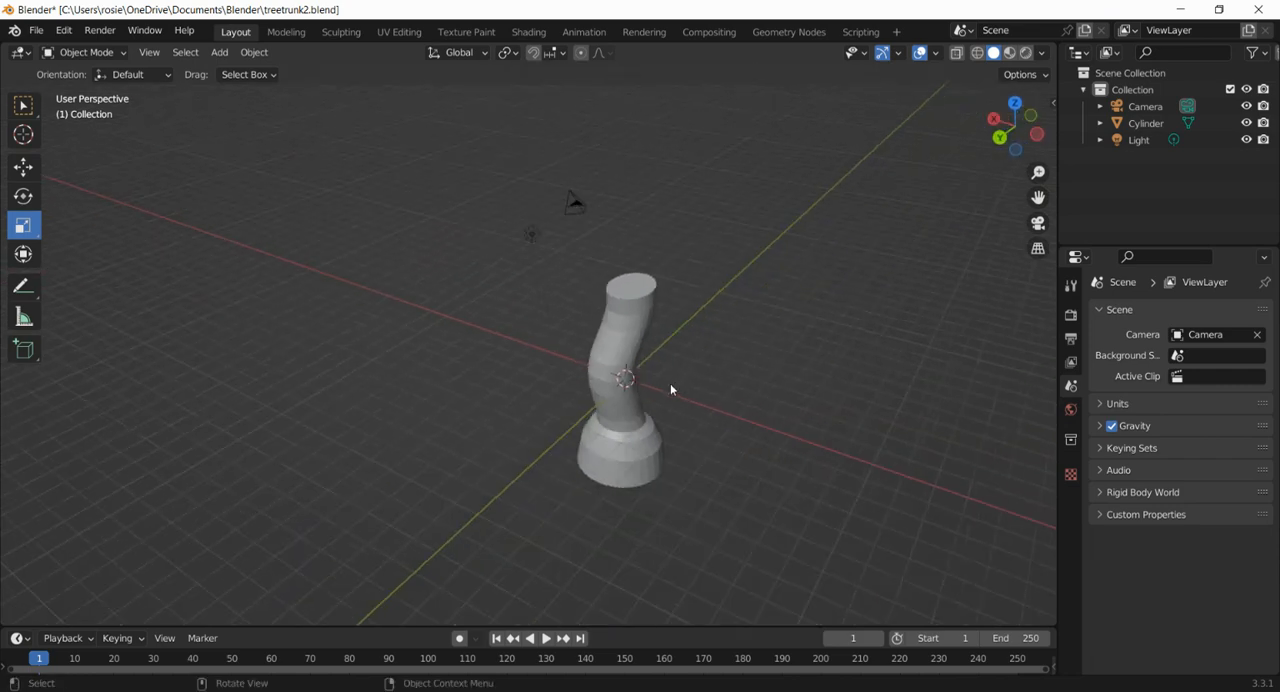
# - Add a plane near the trunk and stretch it along Y into a long strip
pyautogui.moveTo(670, 390); pyautogui.dragTo(970, 217)
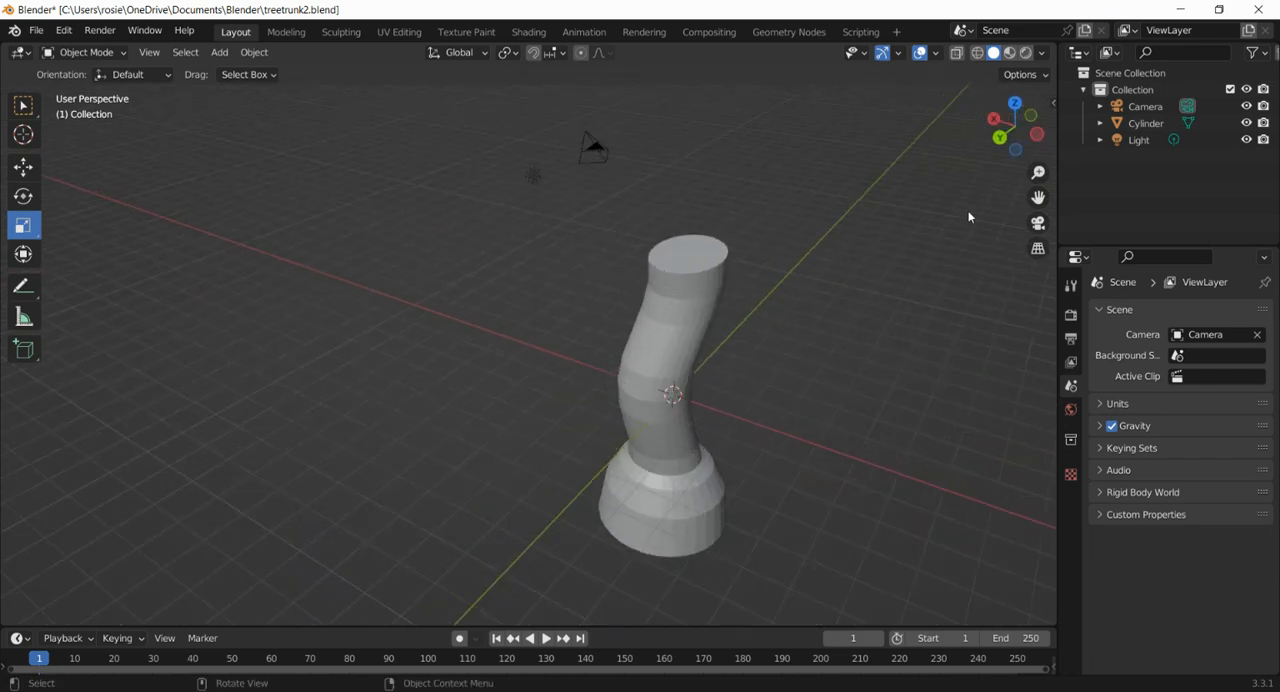
pyautogui.click(665, 400)
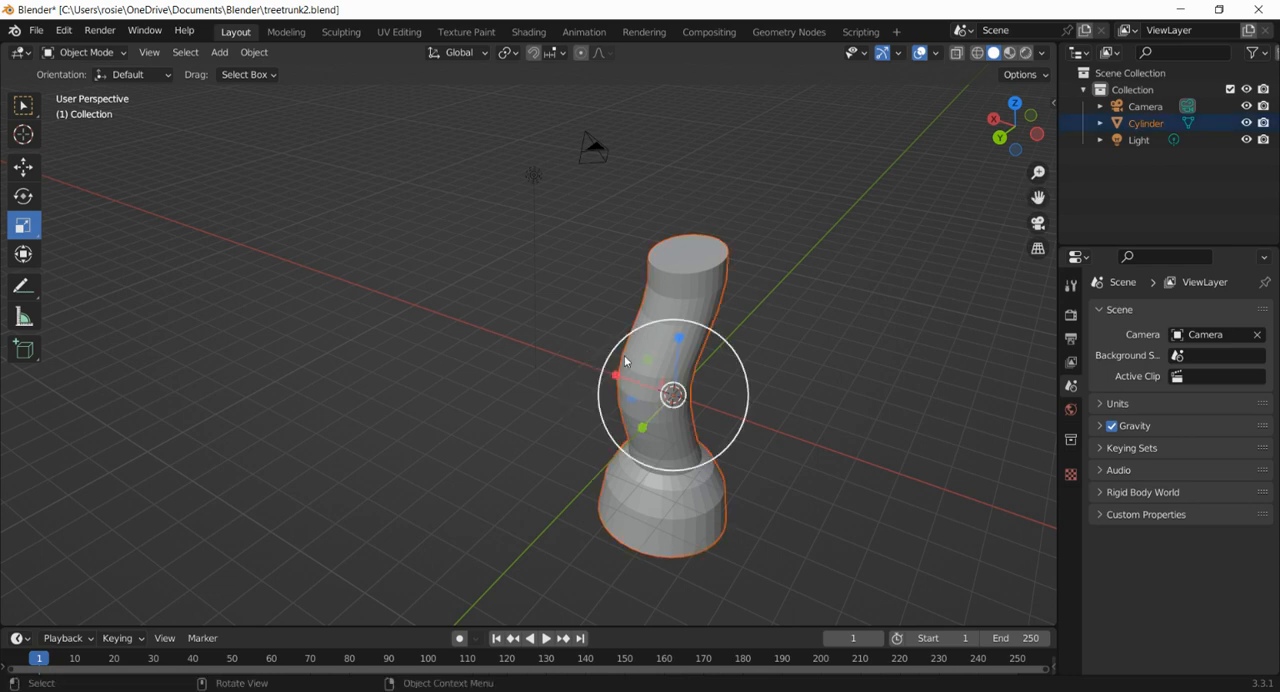
pyautogui.click(565, 405)
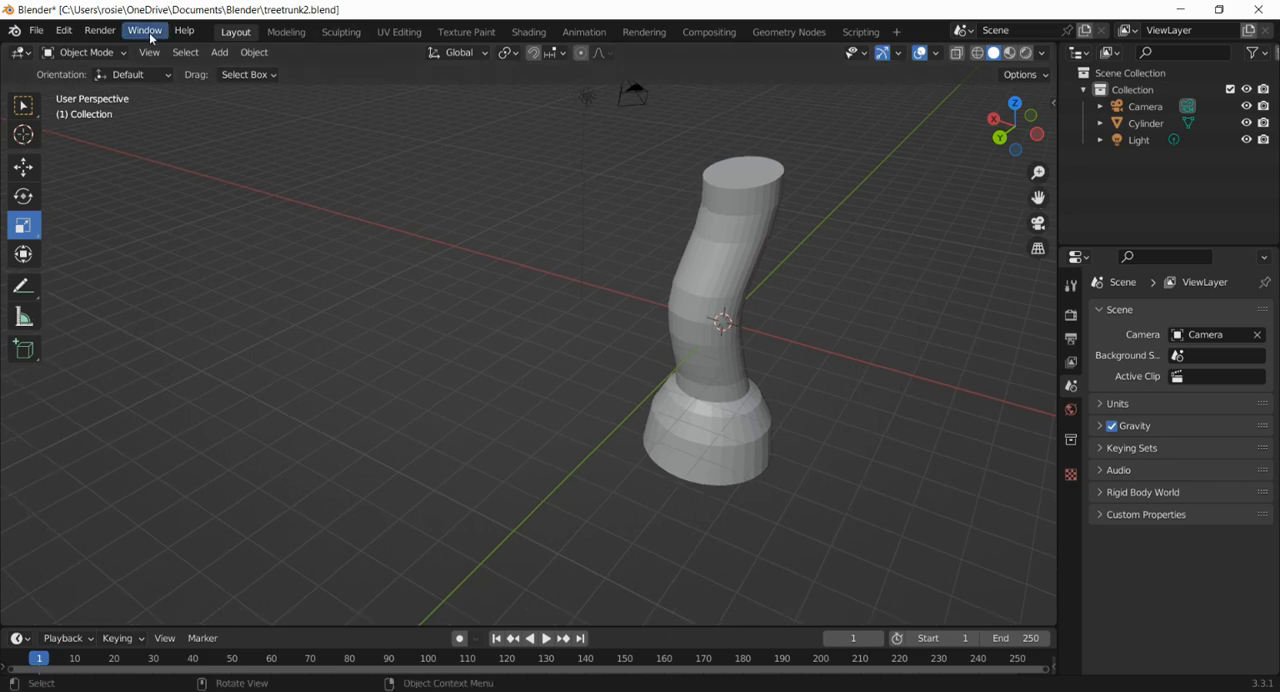
pyautogui.click(219, 52)
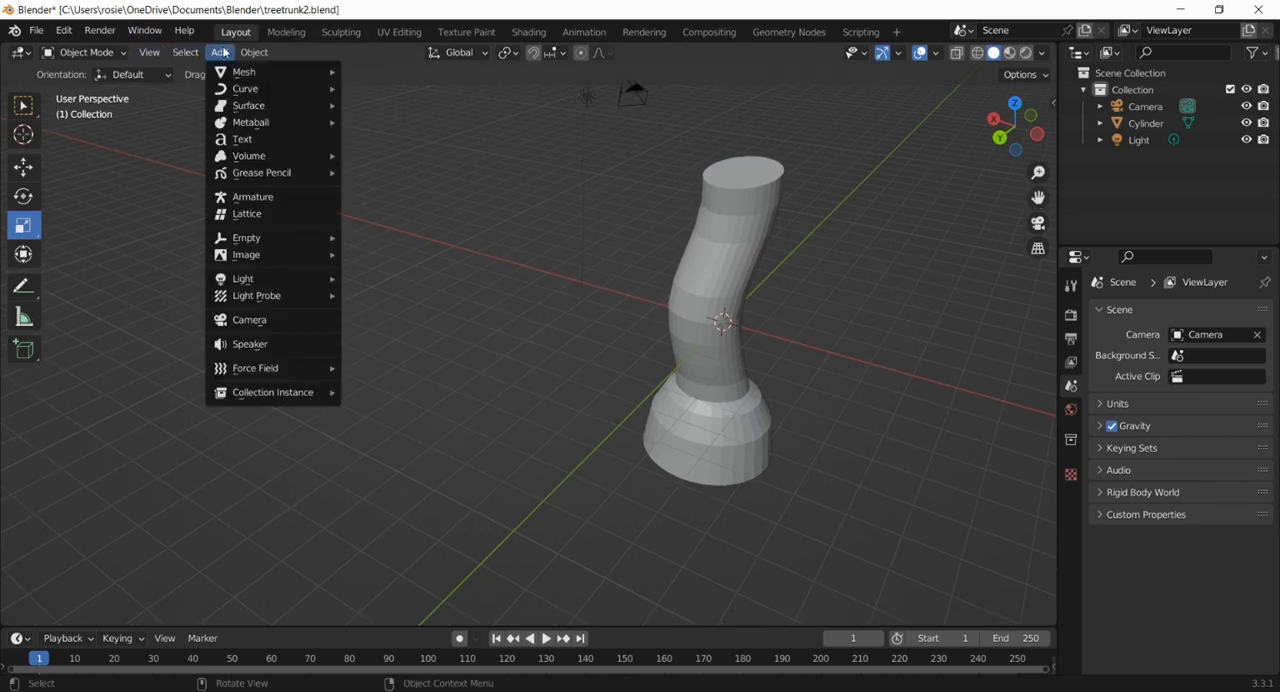
pyautogui.click(243, 71)
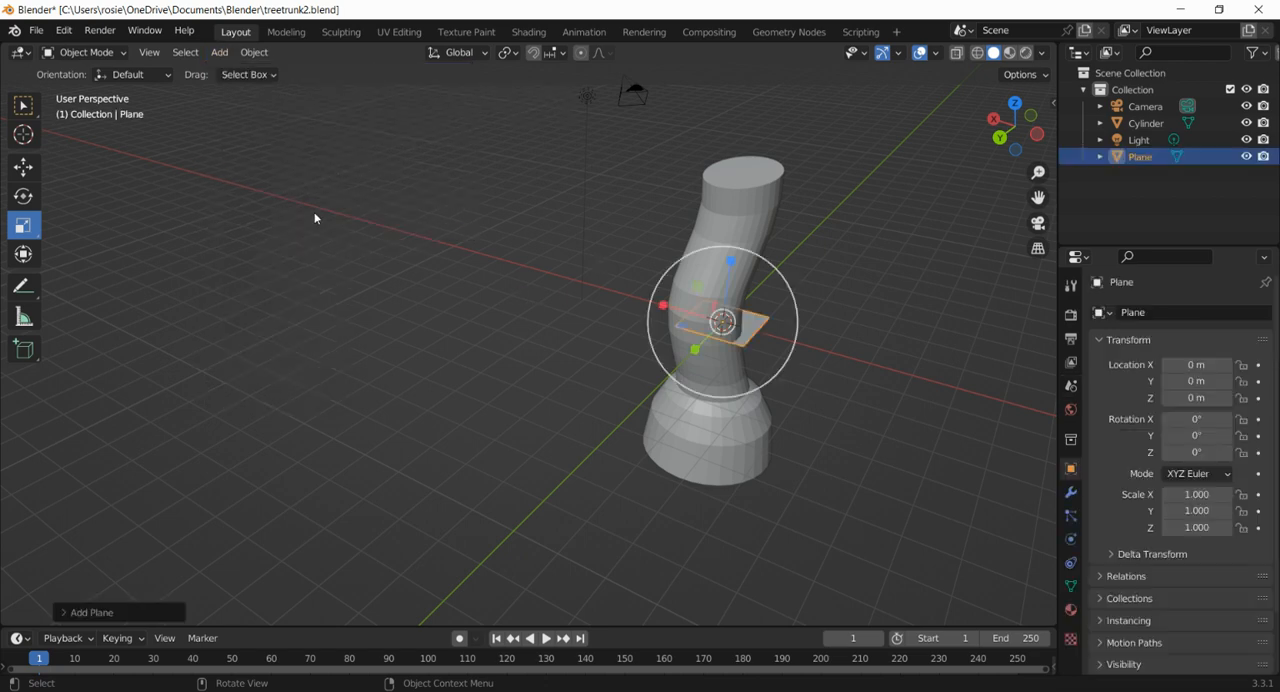
pyautogui.moveTo(775, 338)
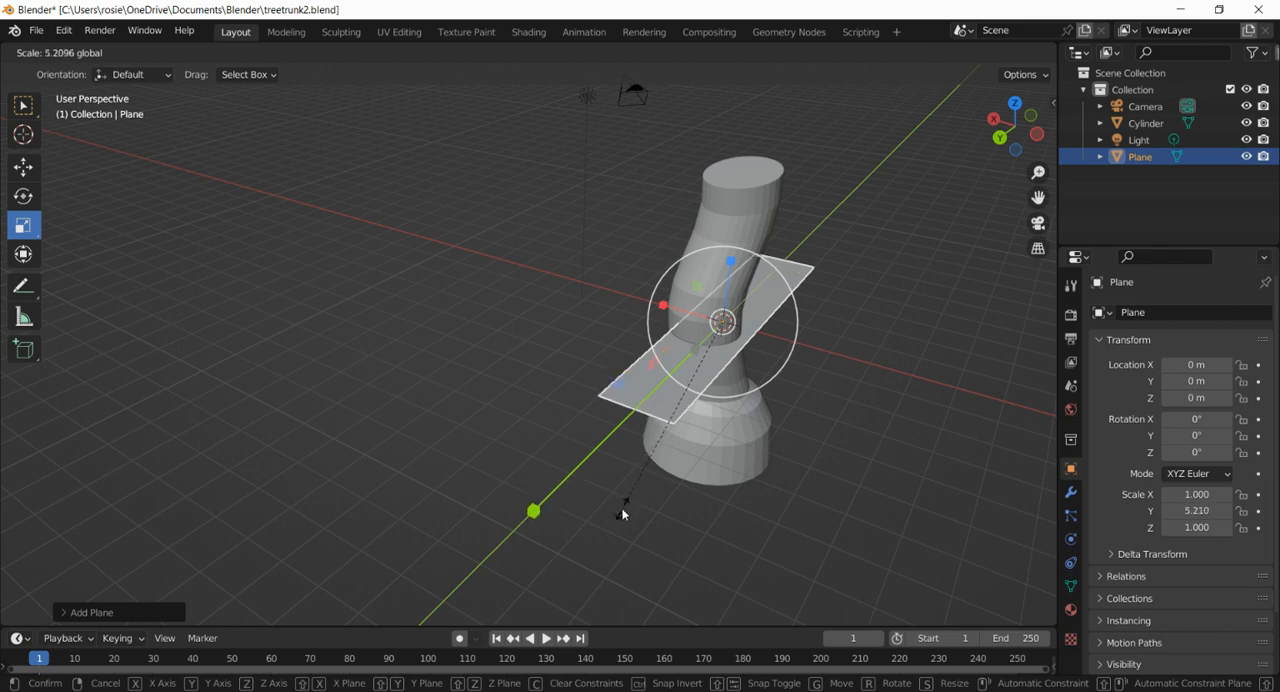
pyautogui.click(621, 516)
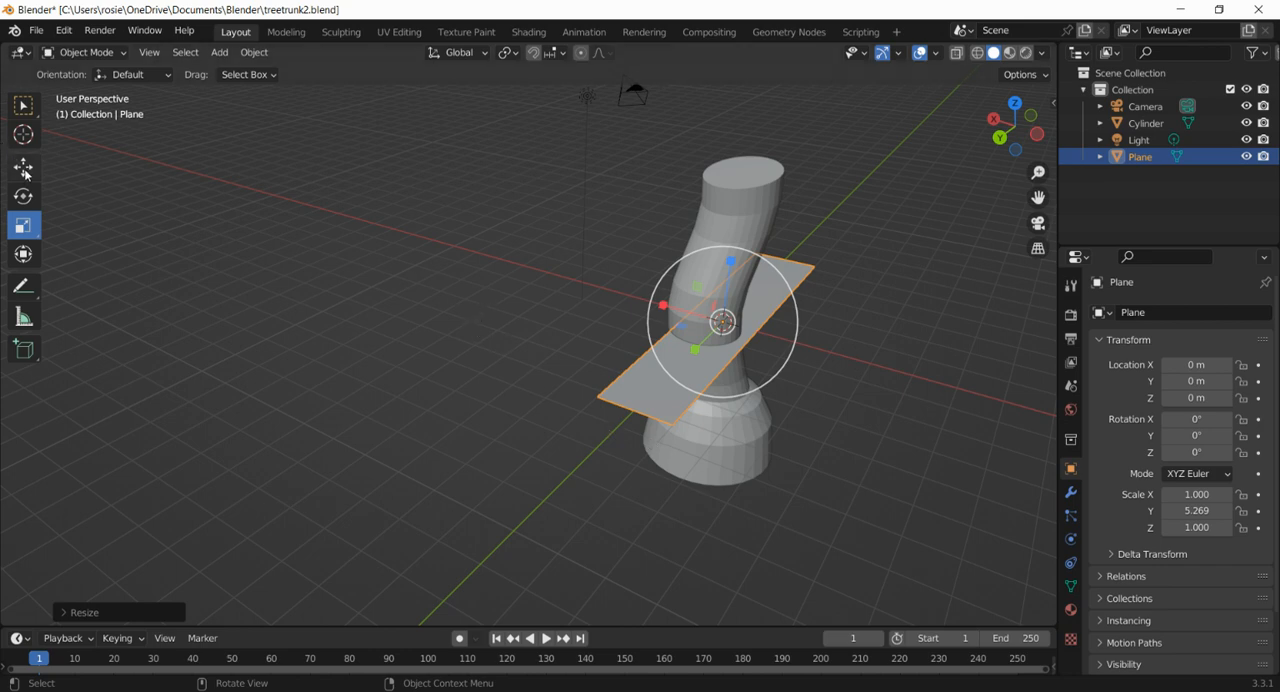
pyautogui.click(23, 167)
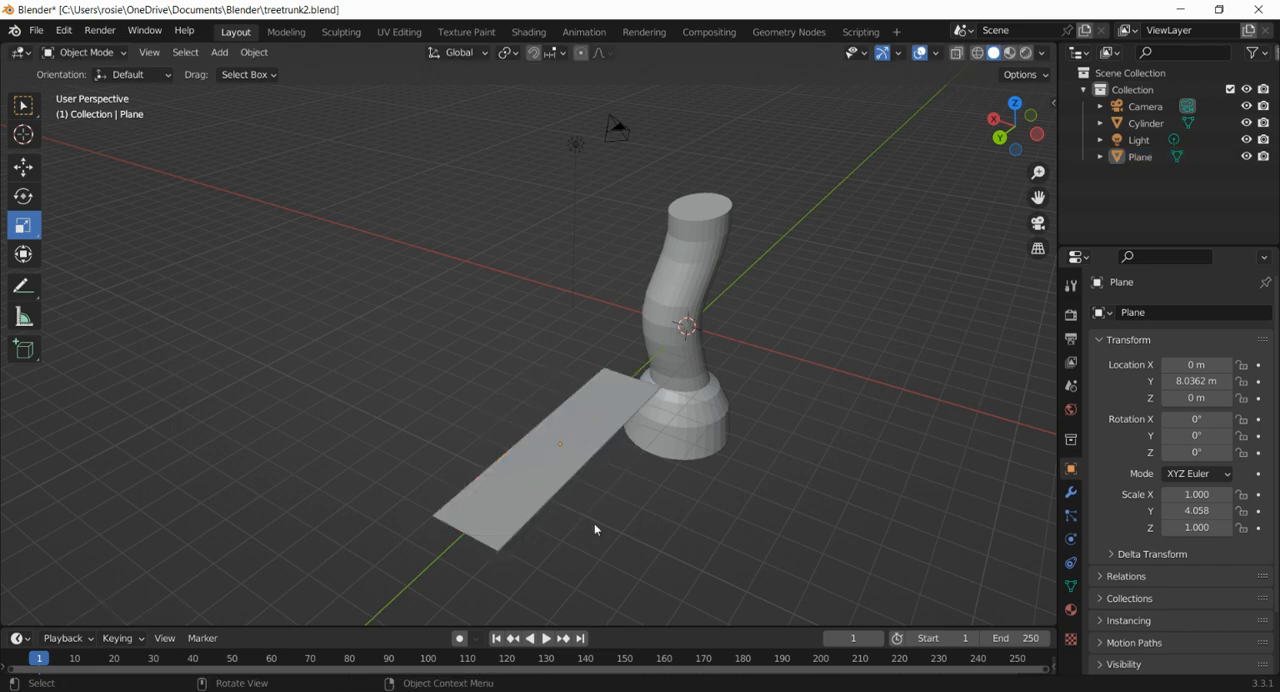
pyautogui.moveTo(812, 330)
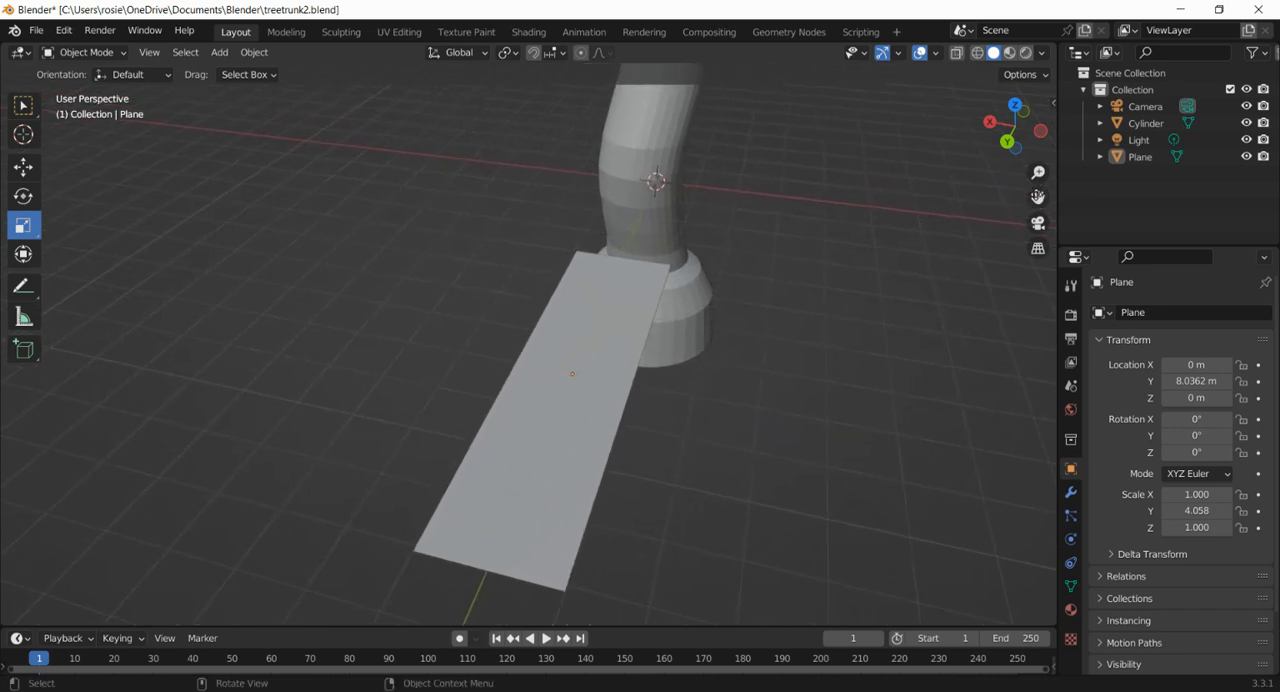
pyautogui.moveTo(1038, 196)
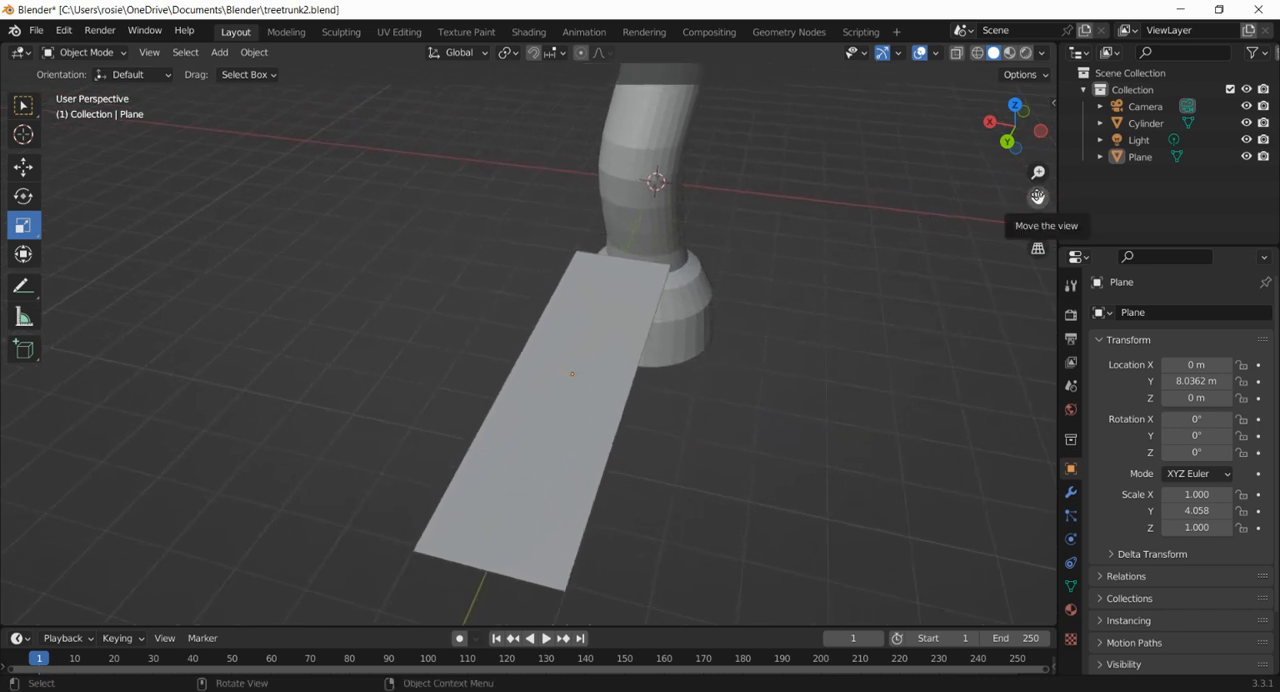
pyautogui.moveTo(663, 319)
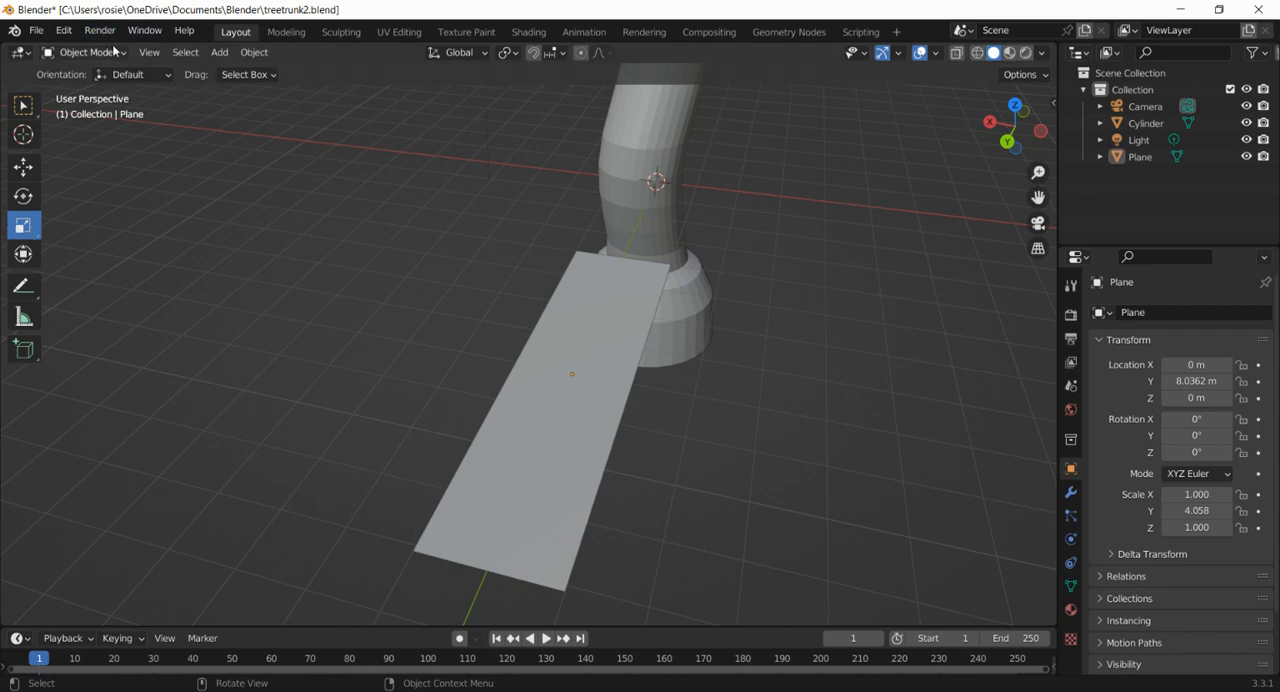
# - Switch the stretched plane strip into Edit Mode via the mode dropdown
pyautogui.click(85, 52)
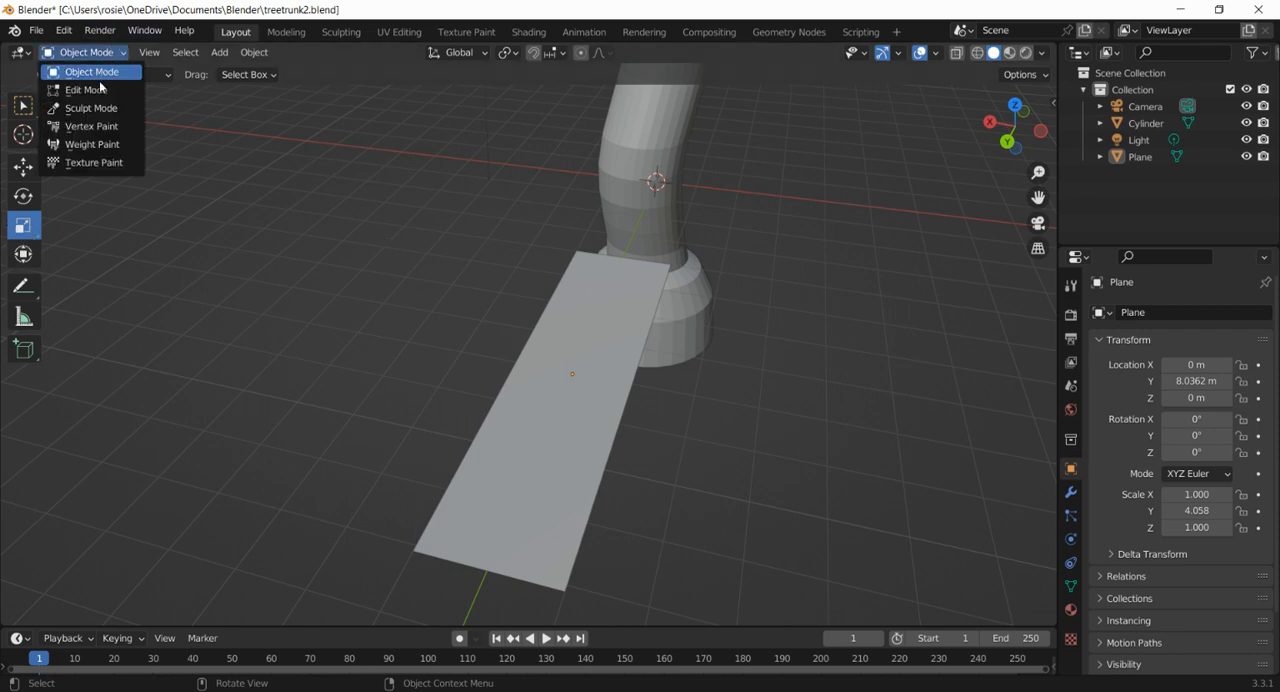
pyautogui.click(84, 89)
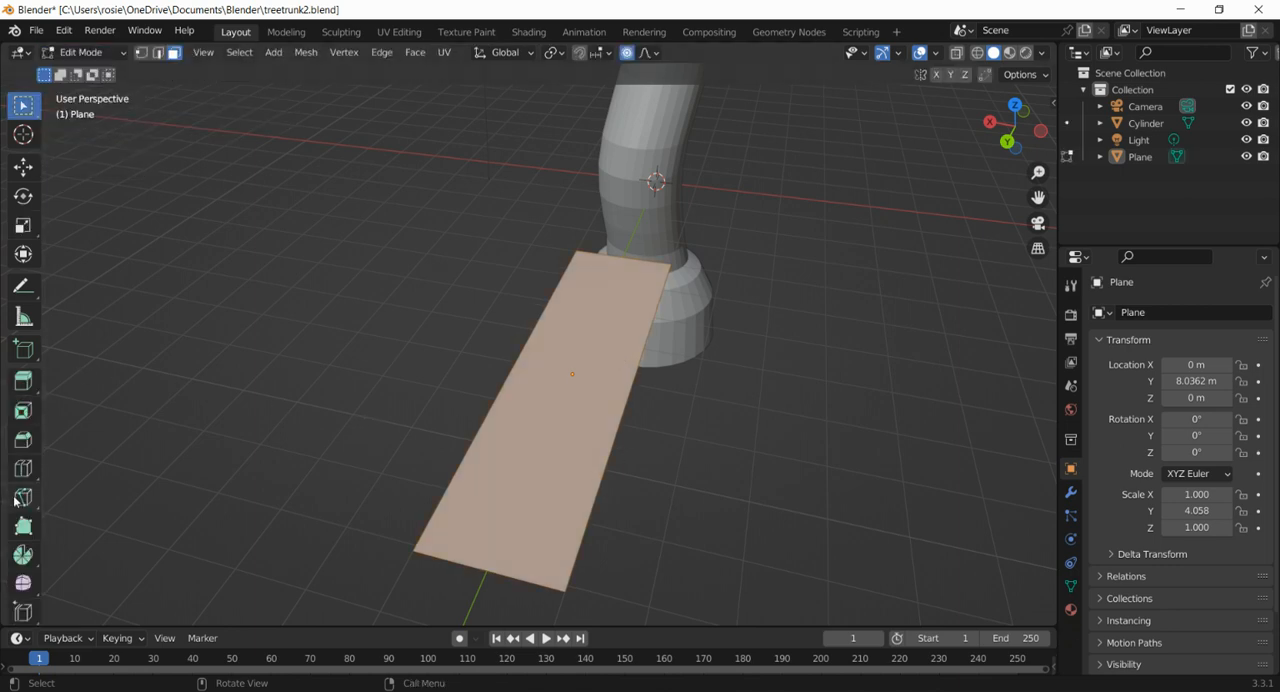
# - Pick the Knife tool and begin cutting a zigzag leaf outline into the strip
pyautogui.click(22, 497)
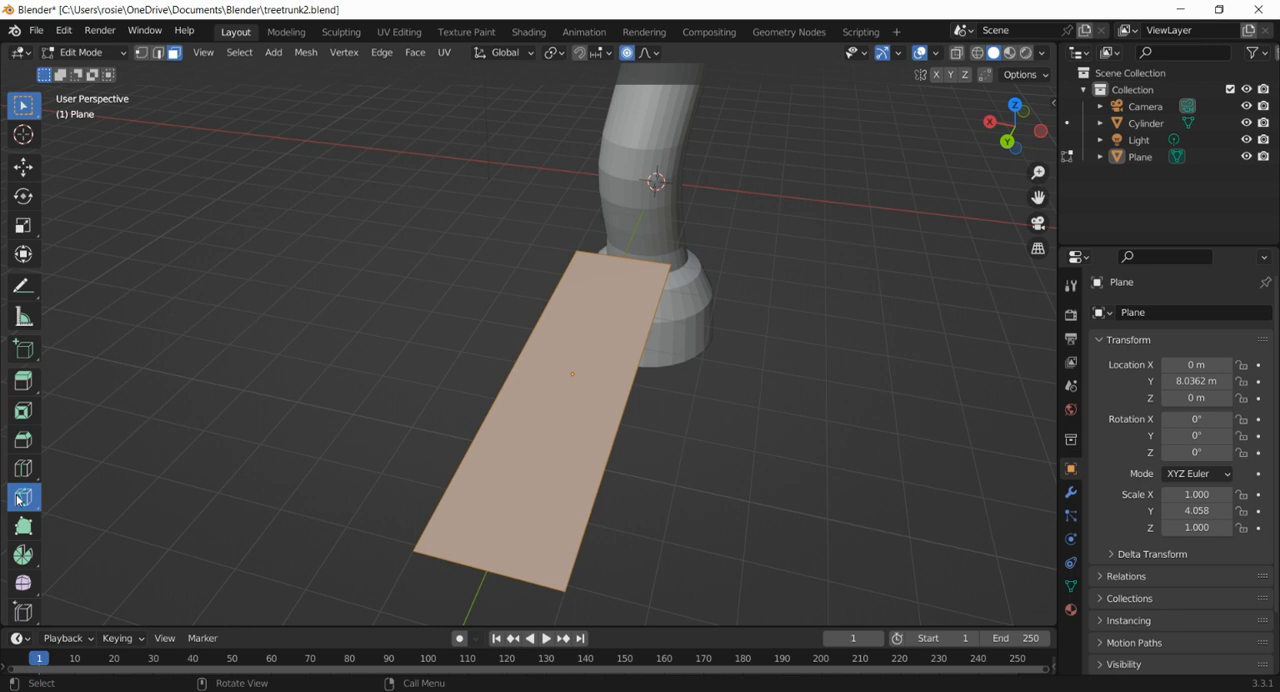
pyautogui.click(23, 497)
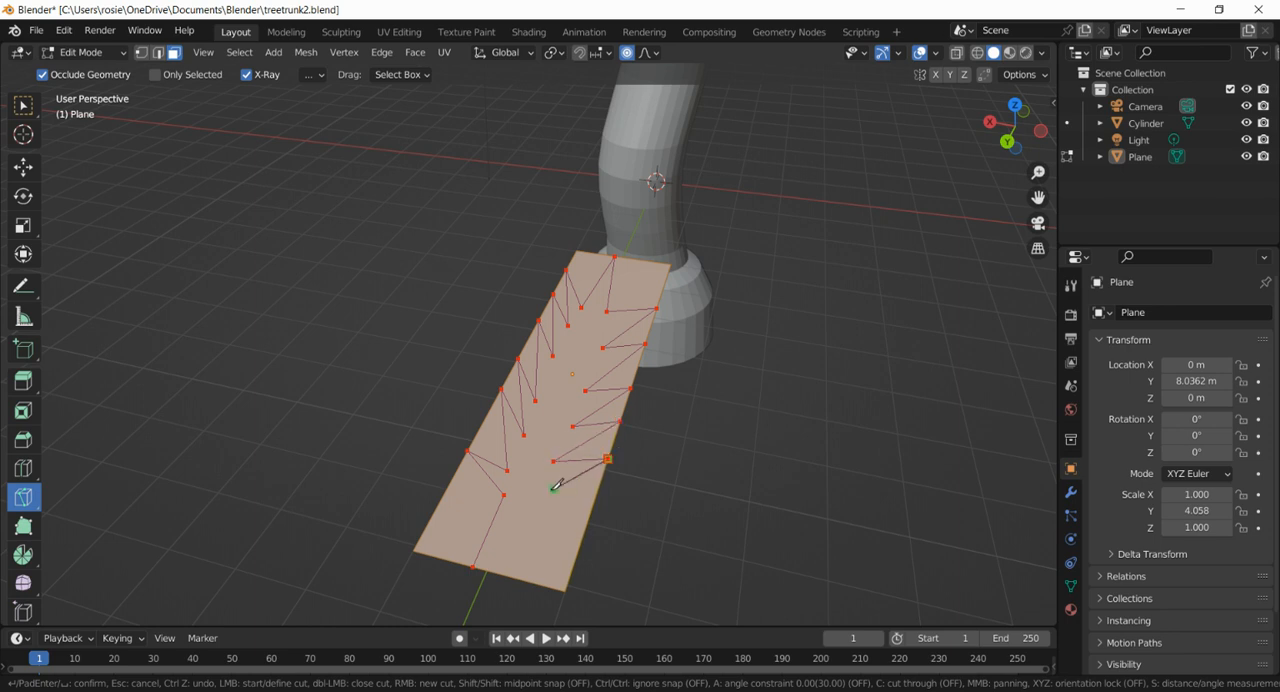
pyautogui.moveTo(530, 498)
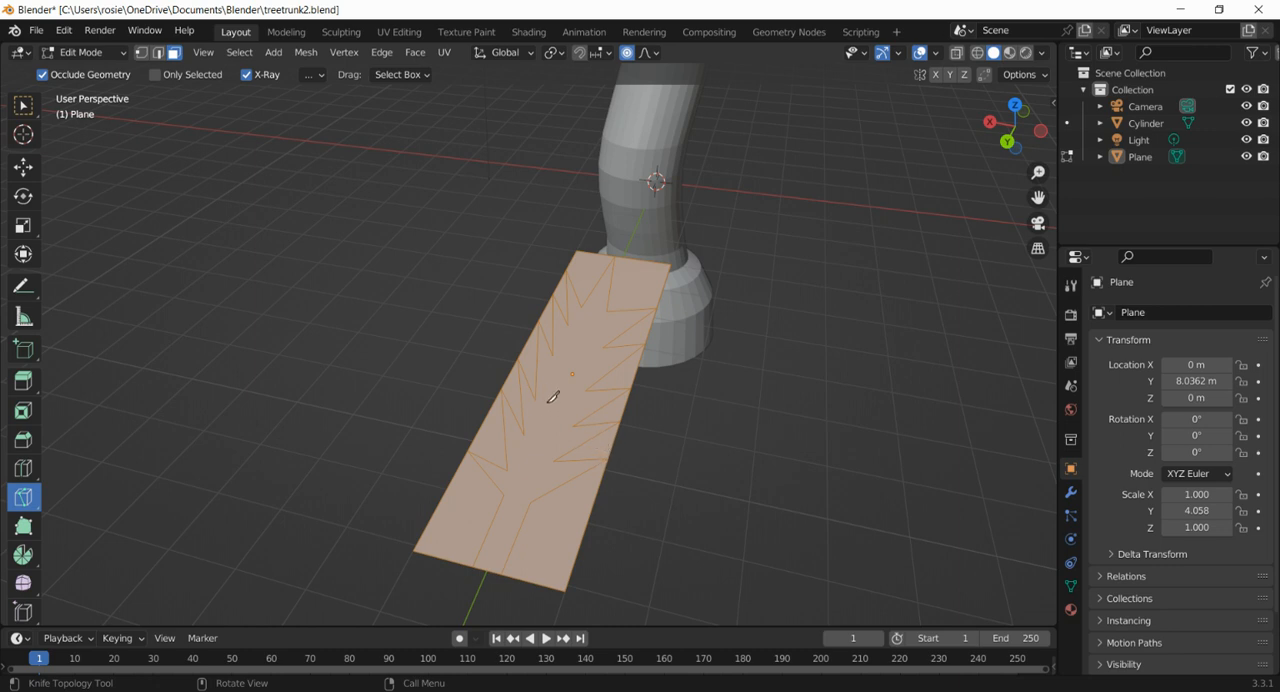
pyautogui.moveTo(480, 481)
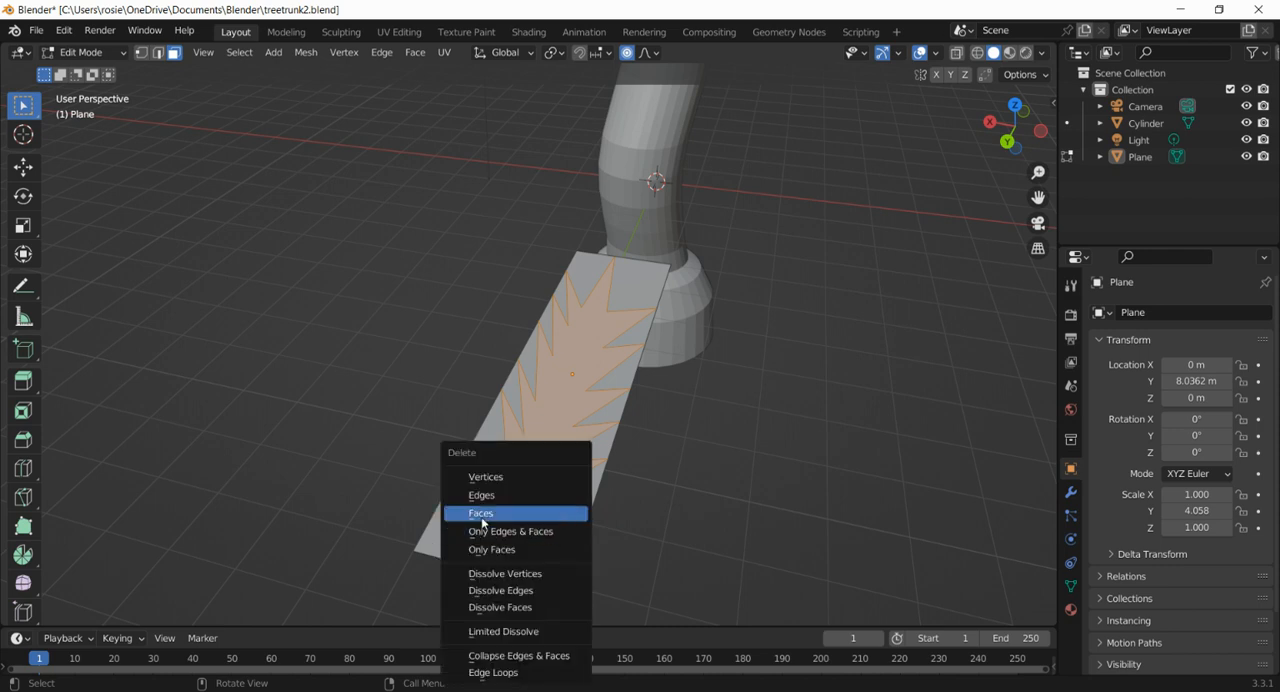
pyautogui.moveTo(481, 513)
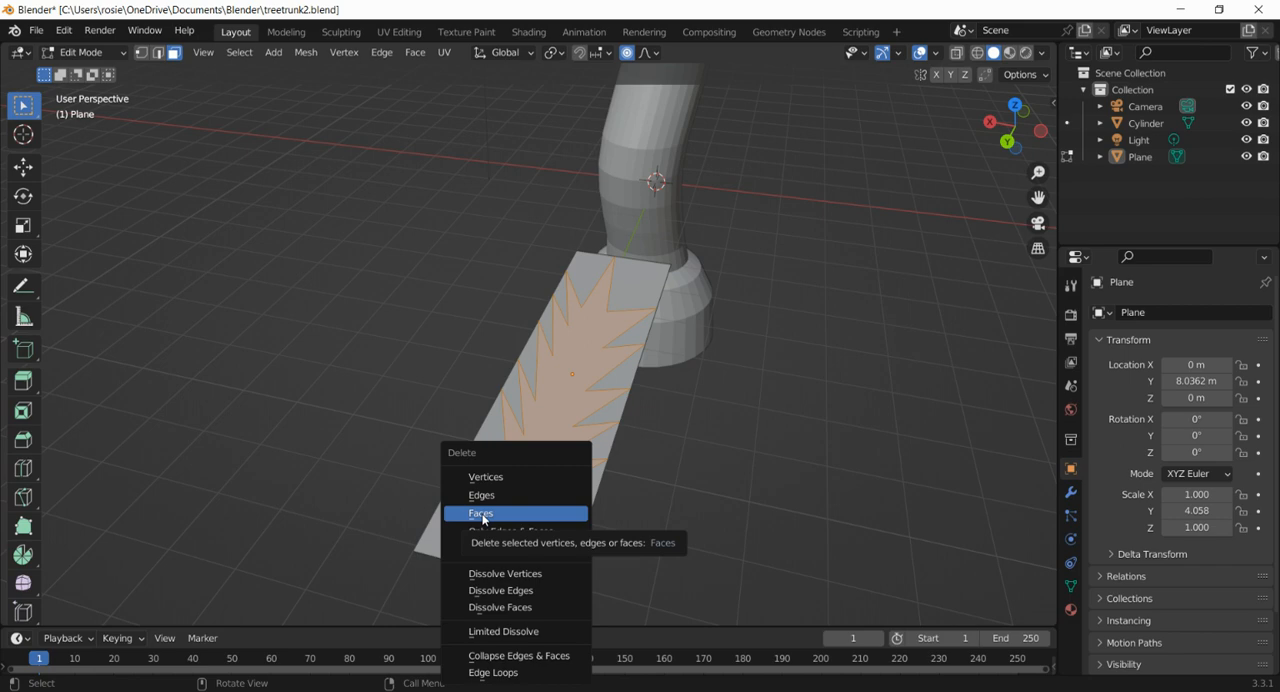
# - Delete the faces outside the cut outline, leaving the jagged leaf with its stem
pyautogui.click(480, 513)
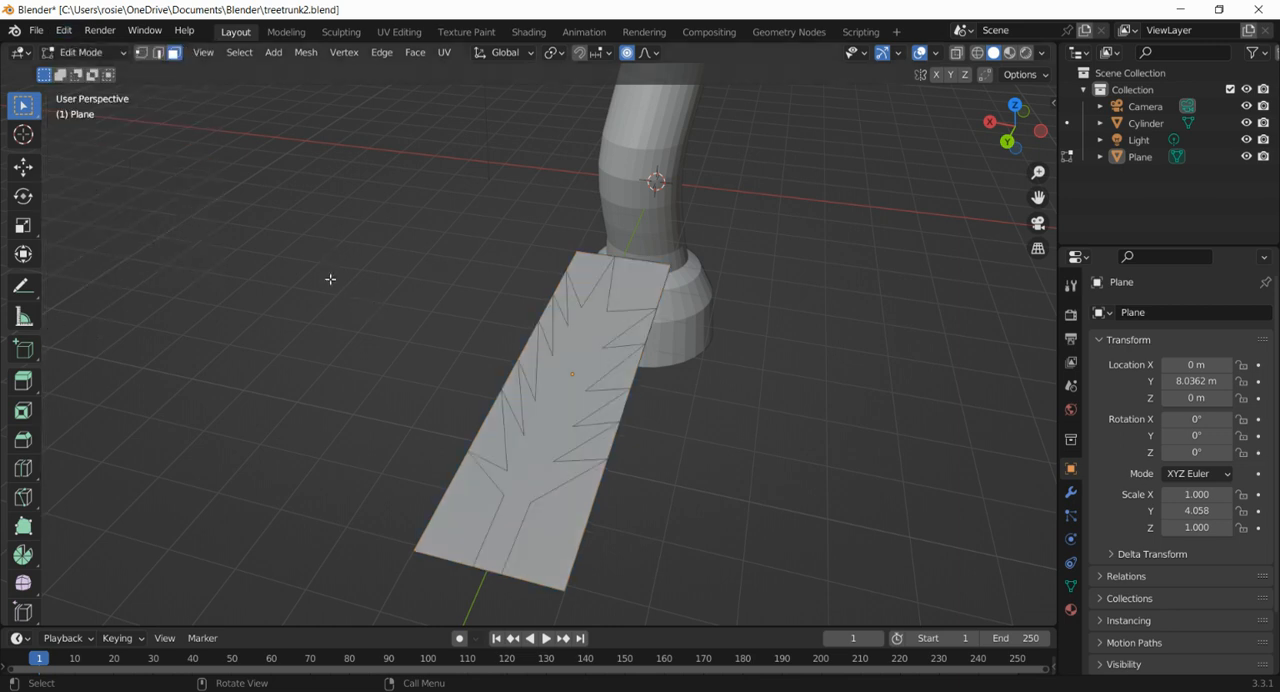
pyautogui.moveTo(603, 335)
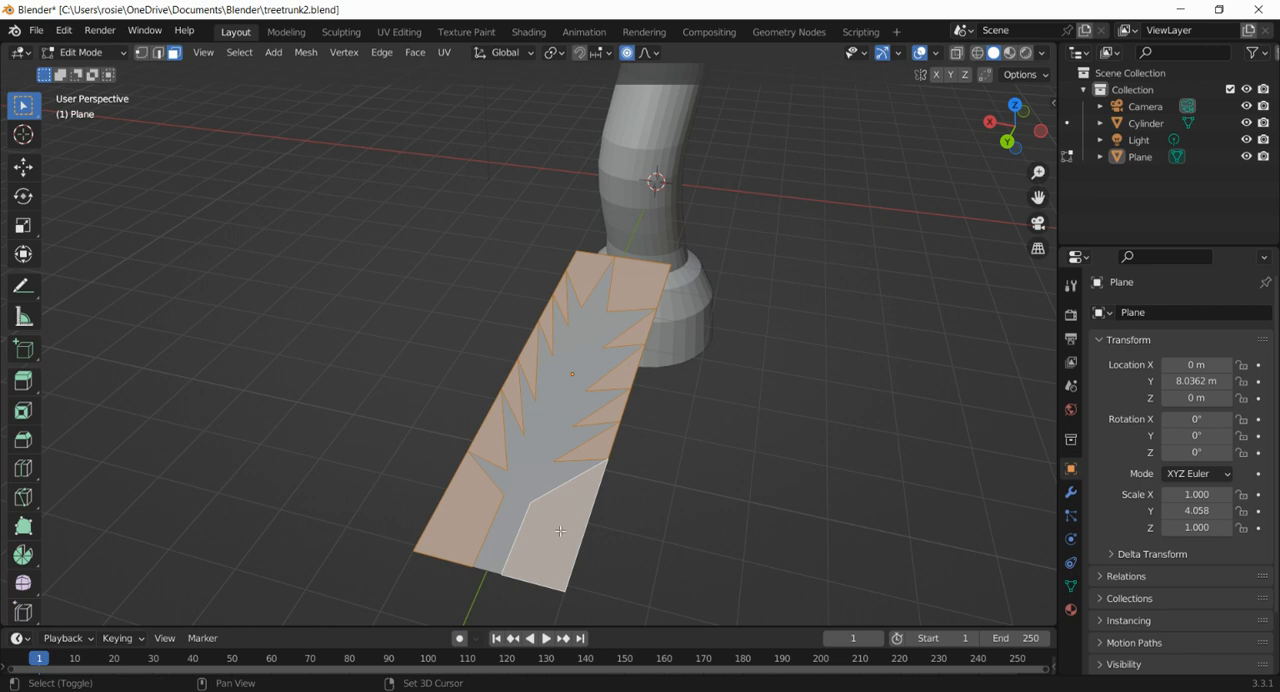
pyautogui.press('x')
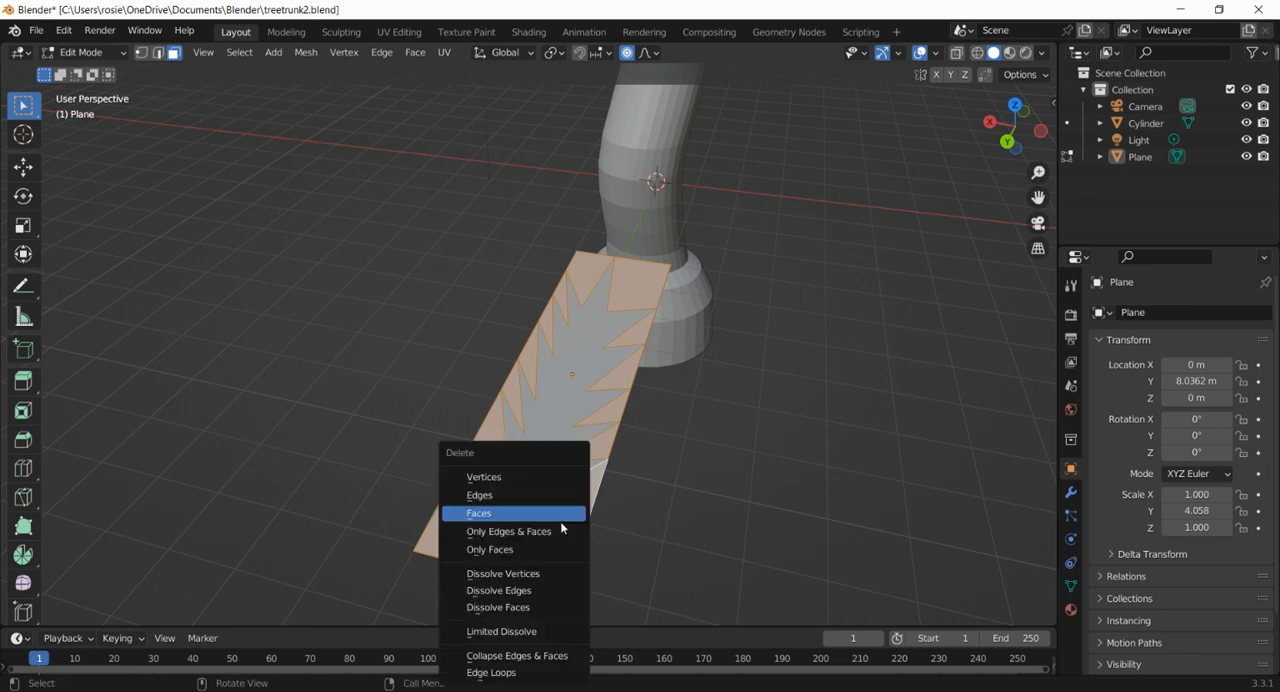
pyautogui.click(478, 512)
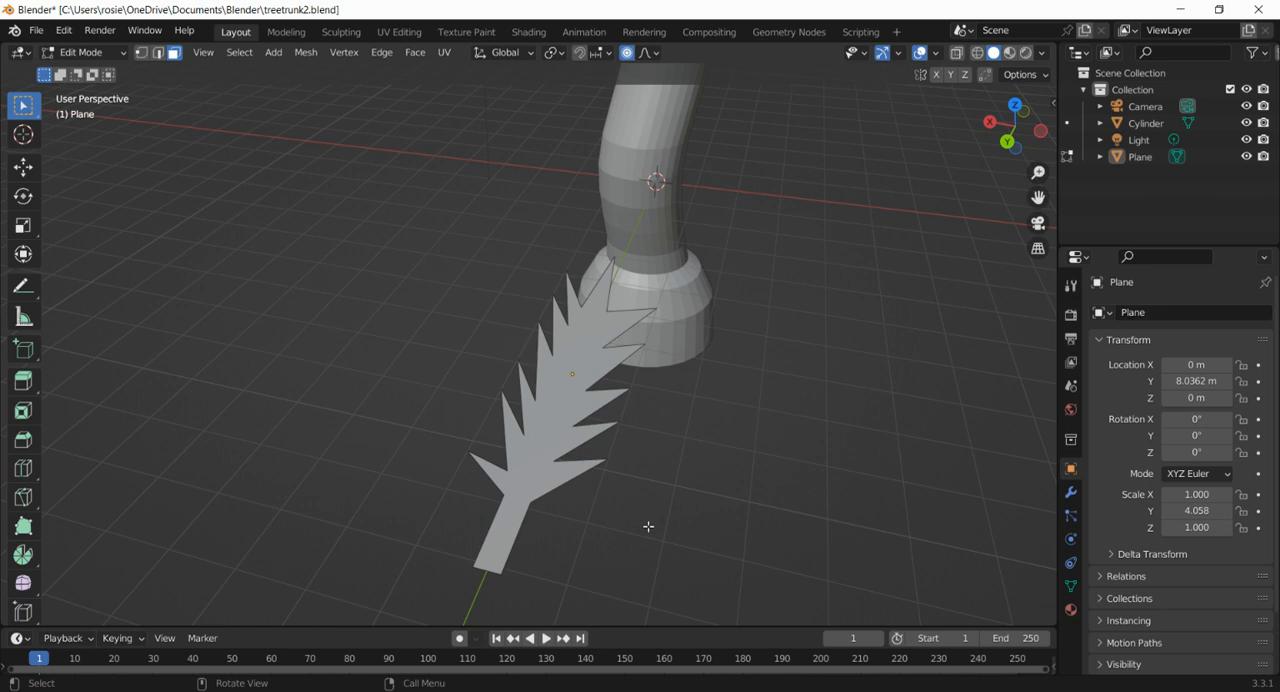
pyautogui.moveTo(365, 447)
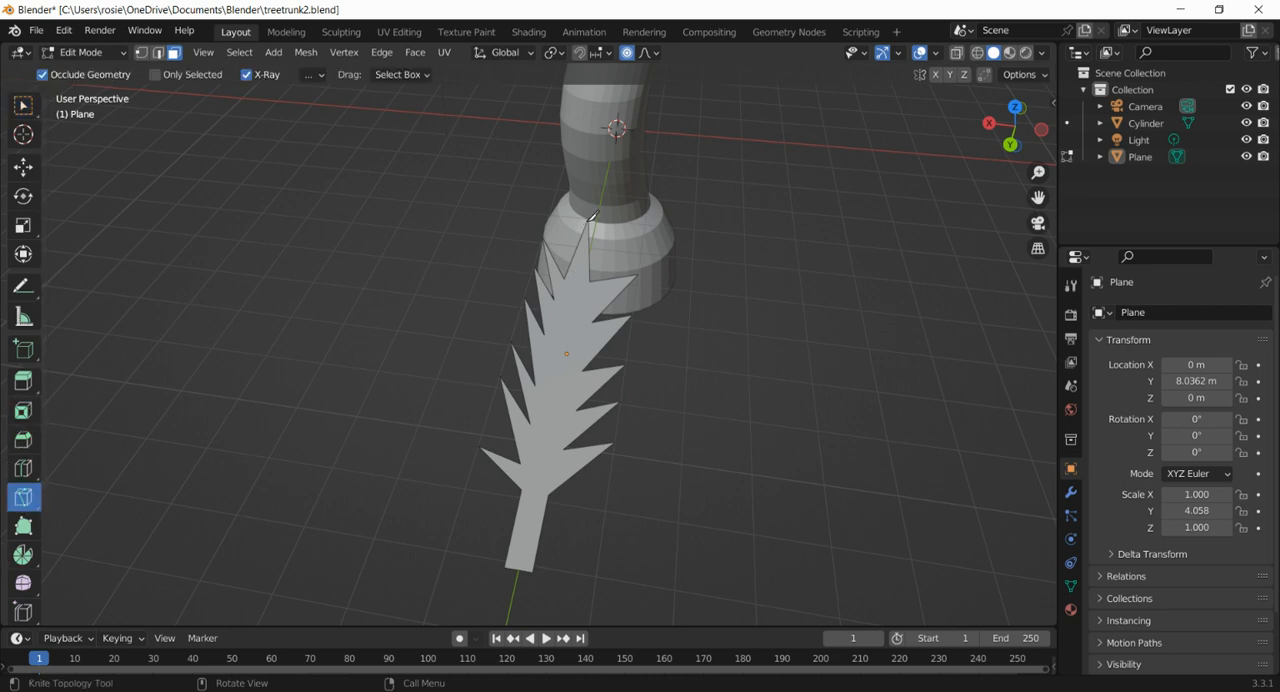
pyautogui.moveTo(551, 352)
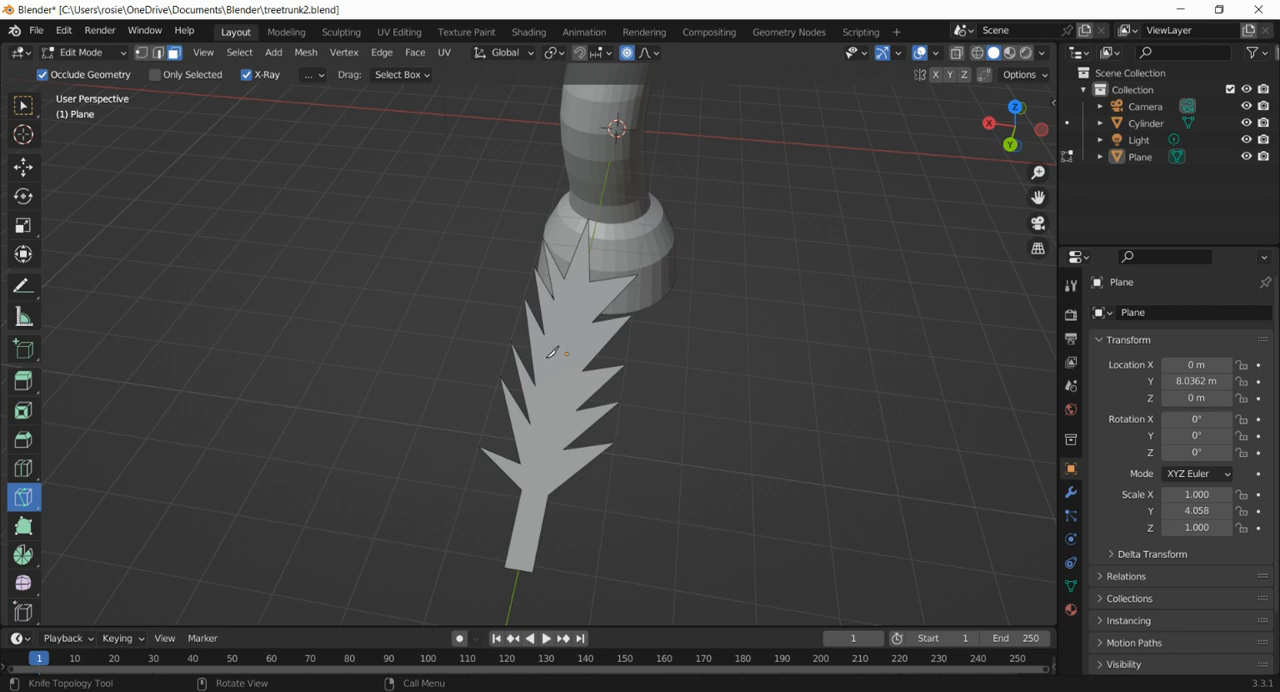
# - Knife-cut a centre line from the stem's end up to the leaf tip
pyautogui.click(517, 571)
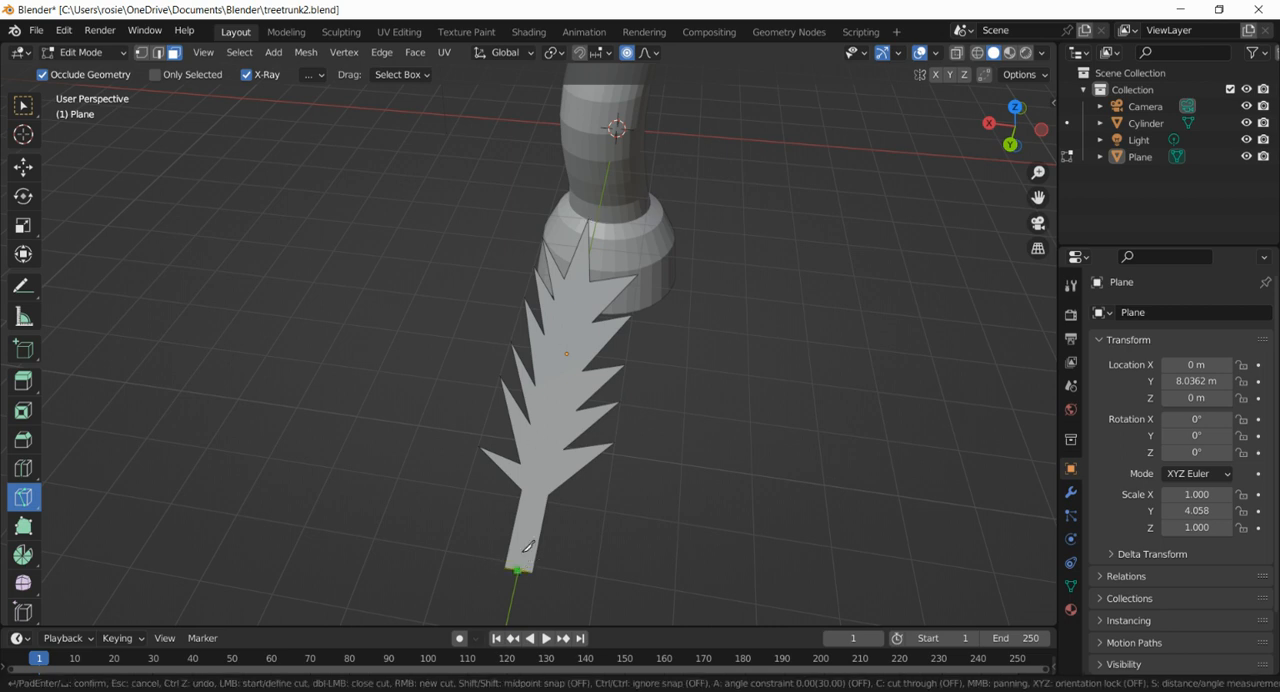
pyautogui.moveTo(516, 571); pyautogui.dragTo(590, 217)
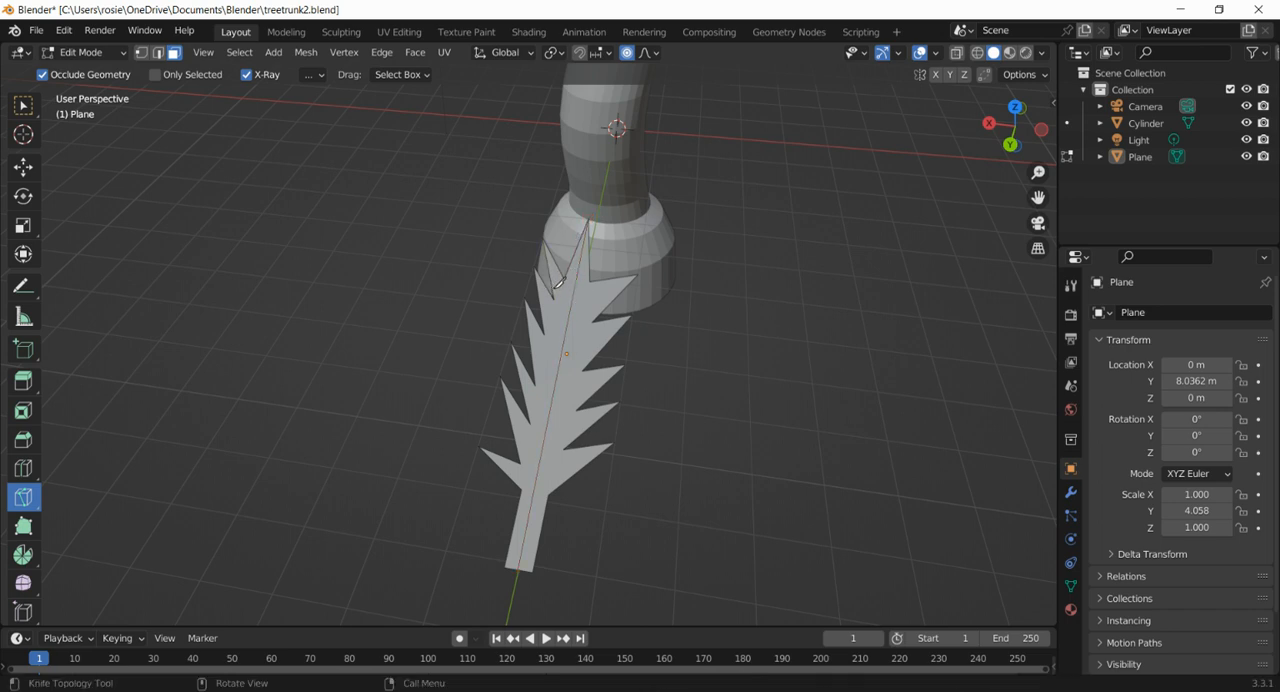
pyautogui.click(22, 497)
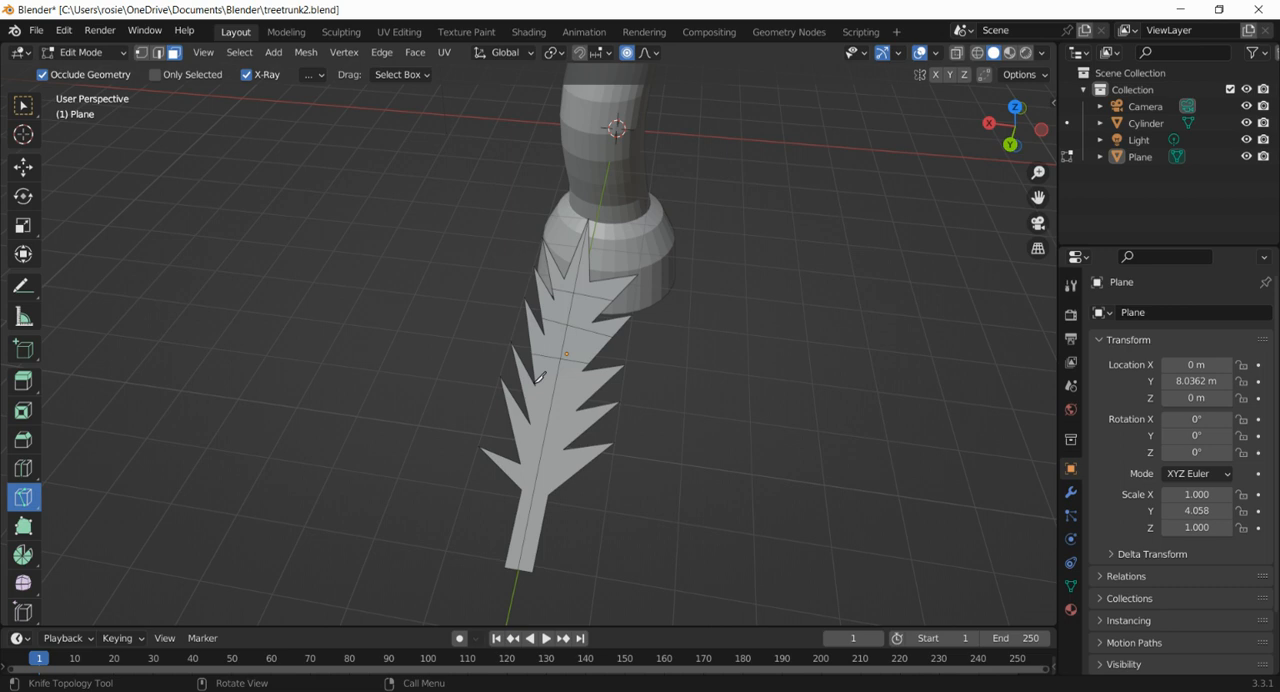
# - Add three crosswise cuts between the blades and a second lengthwise cut beside the centre
pyautogui.click(551, 388)
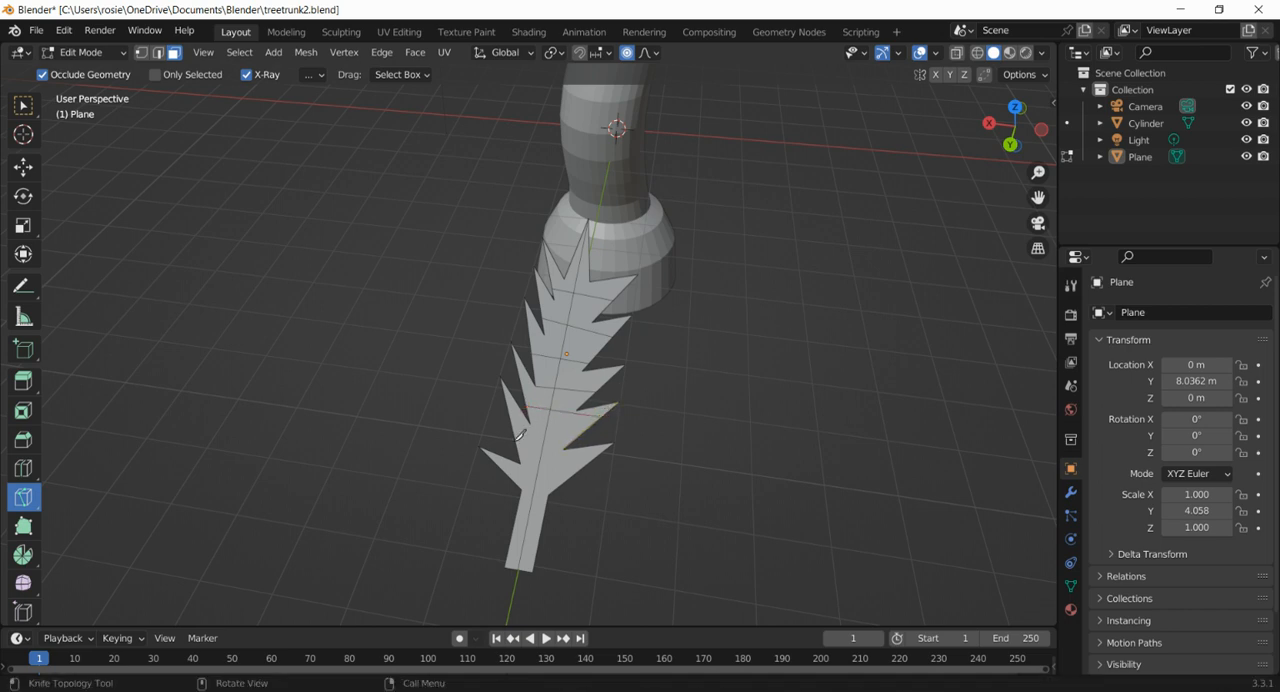
pyautogui.click(518, 437)
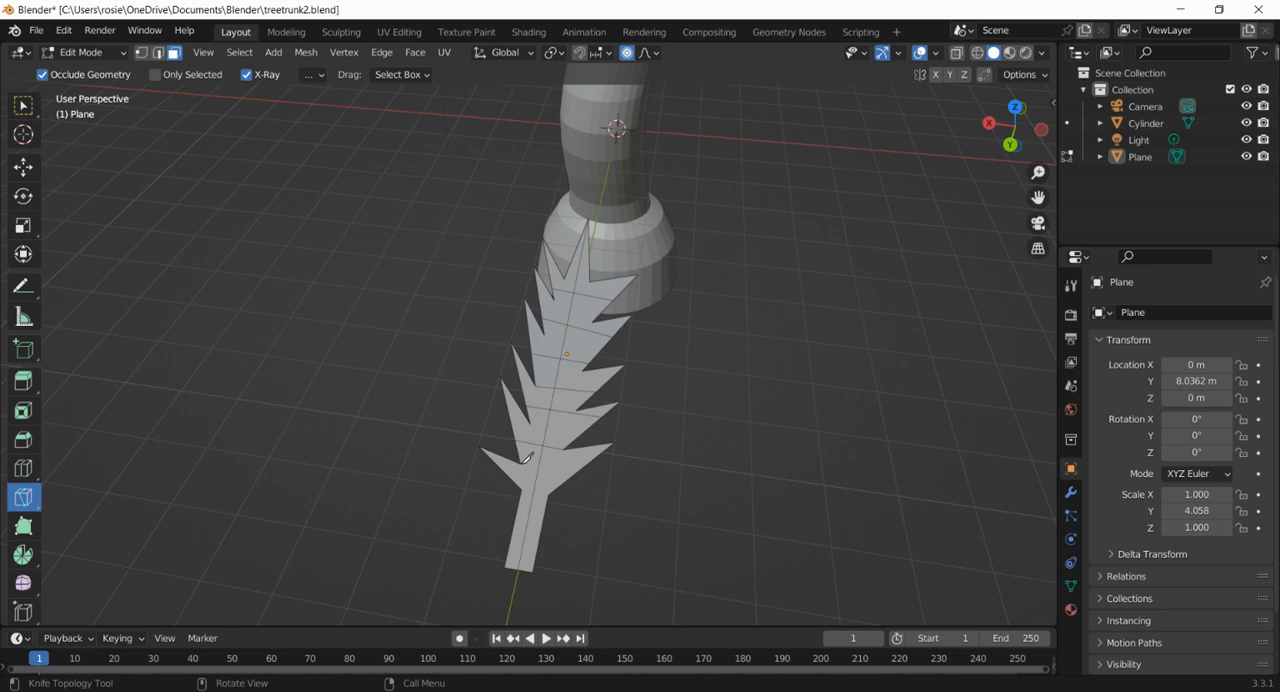
pyautogui.click(528, 458)
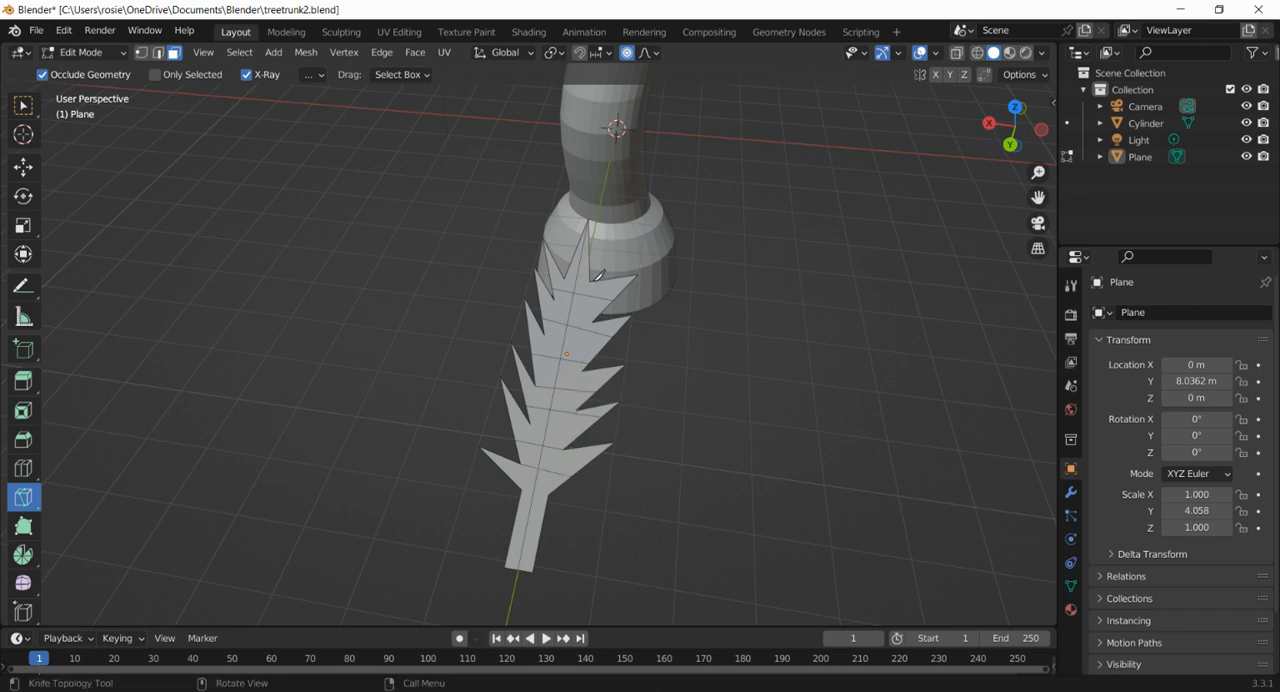
pyautogui.moveTo(595, 280); pyautogui.dragTo(558, 435)
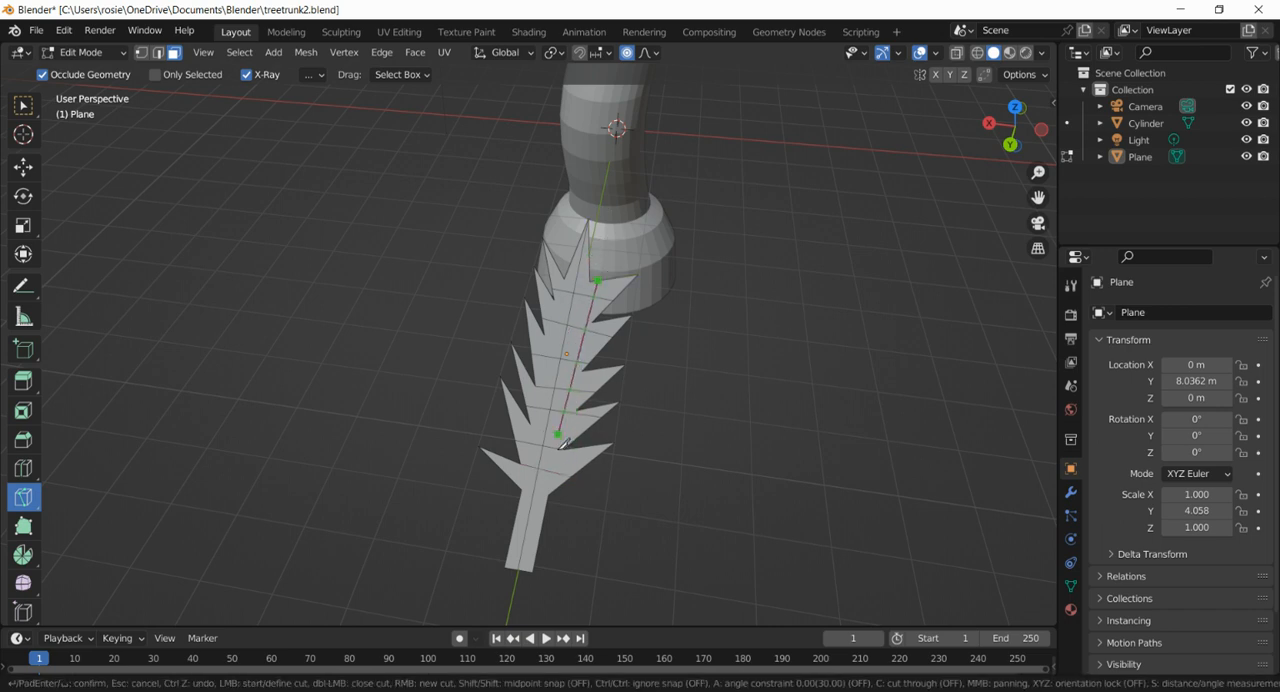
pyautogui.click(557, 463)
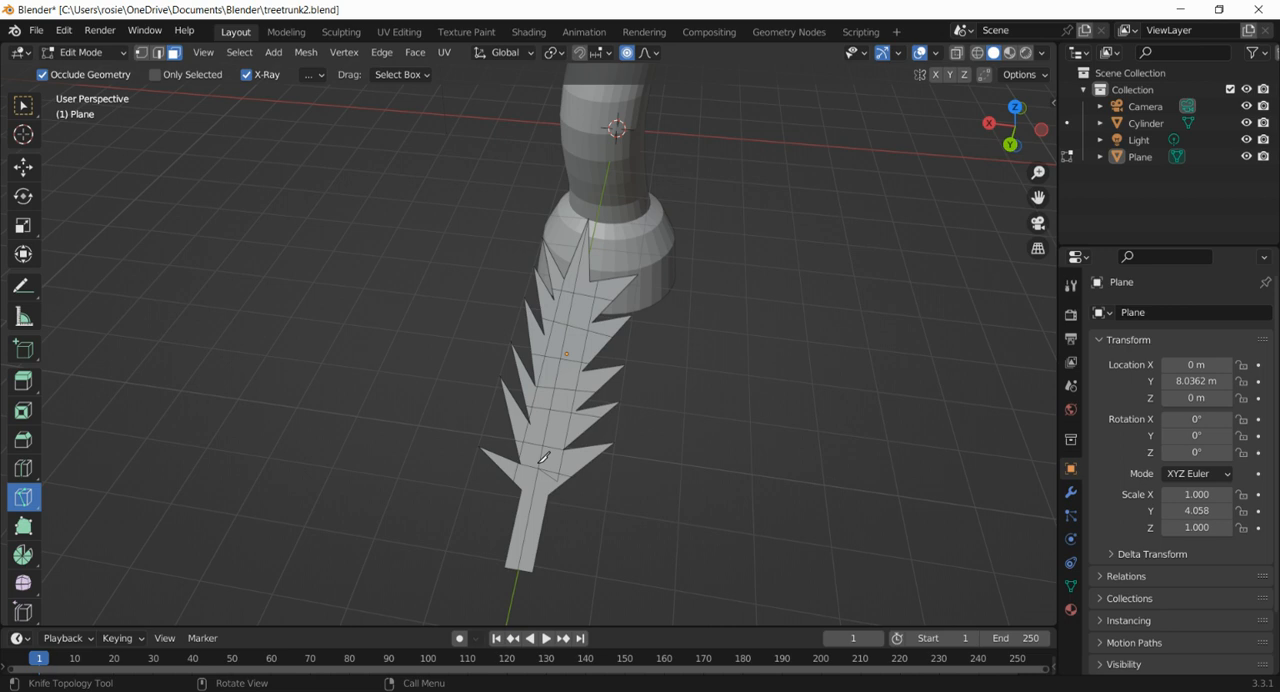
pyautogui.moveTo(561, 486)
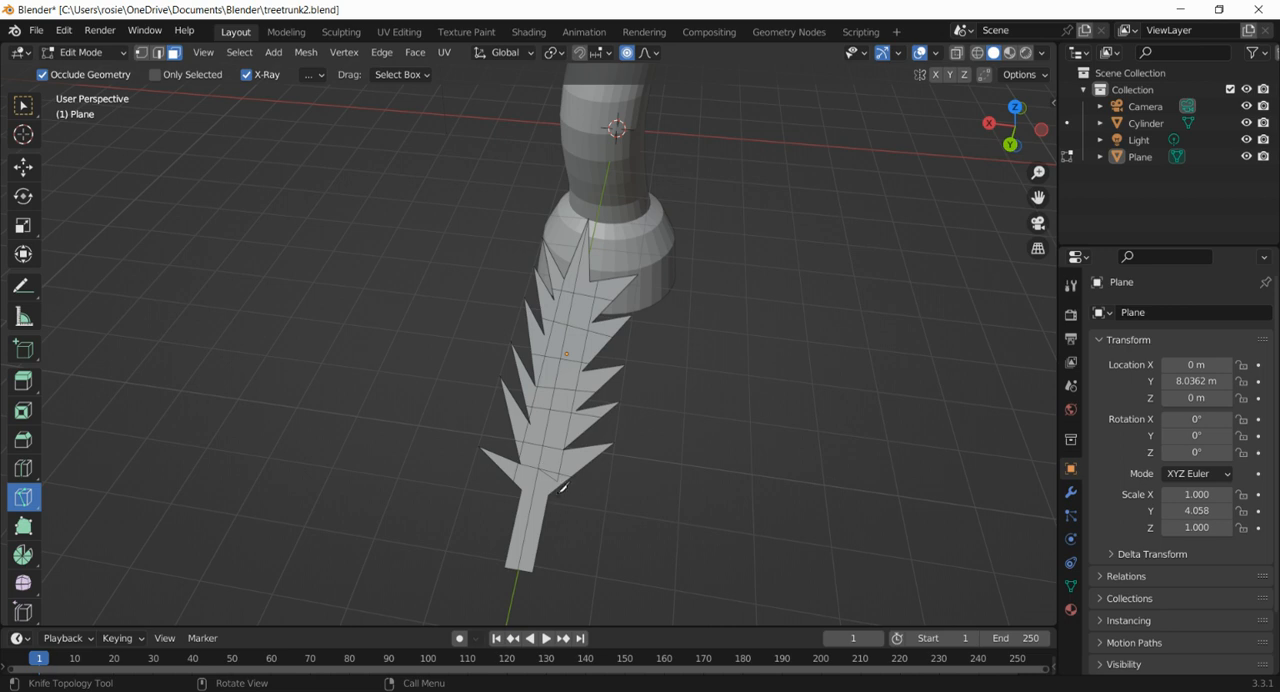
pyautogui.moveTo(563, 477)
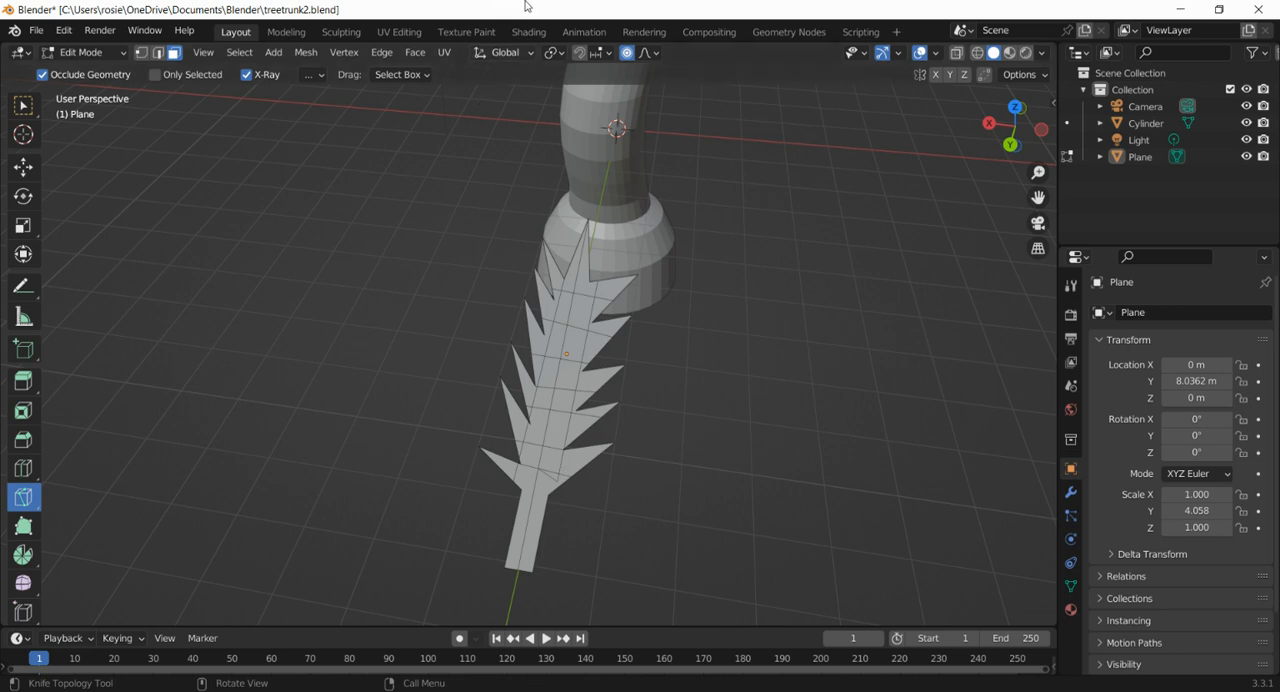
pyautogui.moveTo(627, 53)
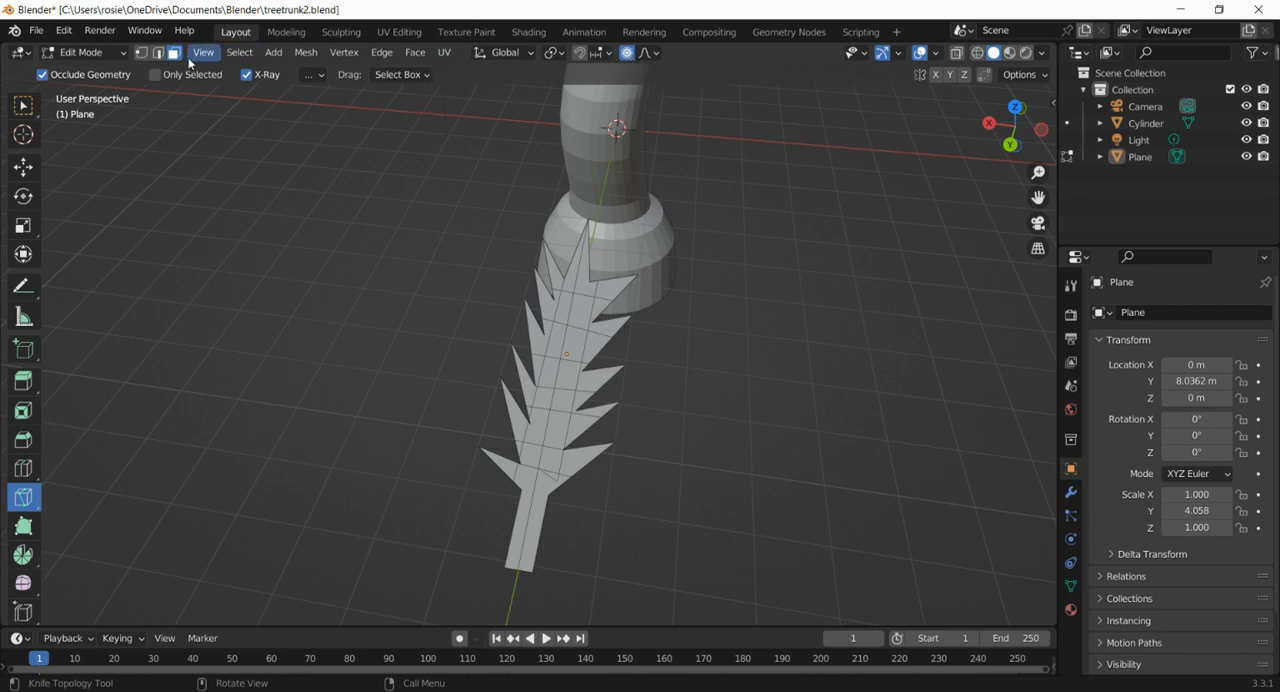
pyautogui.moveTo(172, 52)
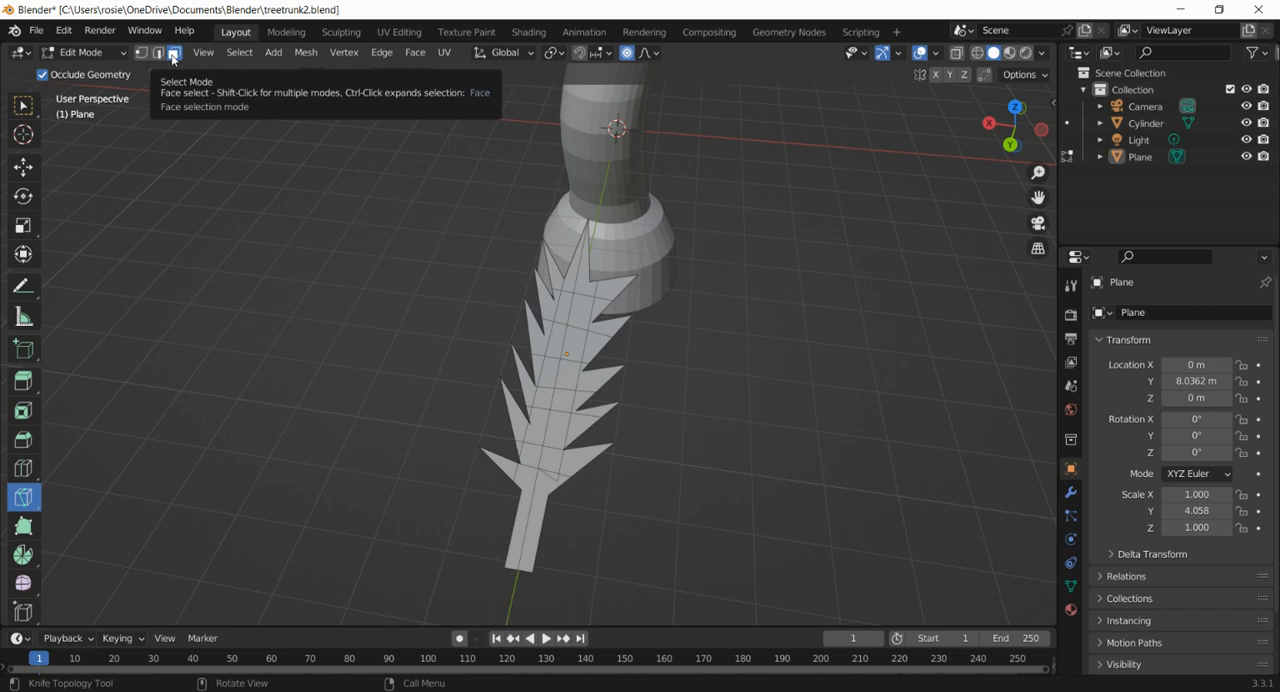
# - Switch to Face select mode
pyautogui.click(172, 52)
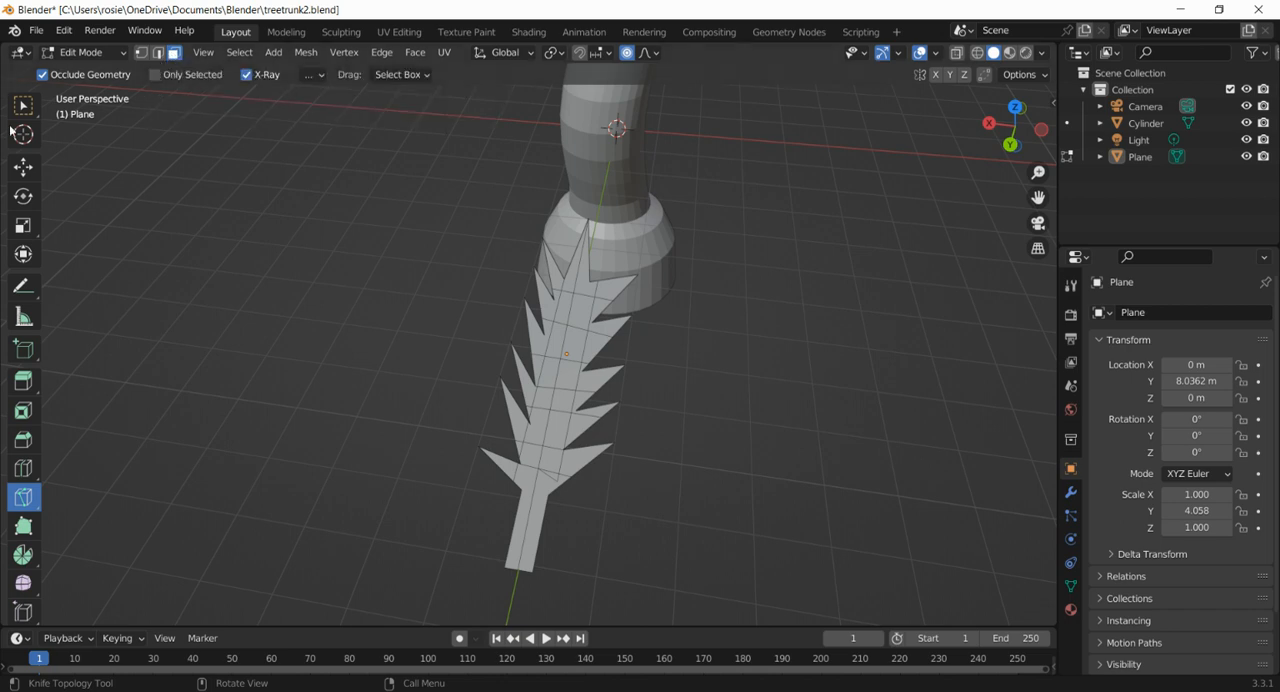
pyautogui.moveTo(560, 375)
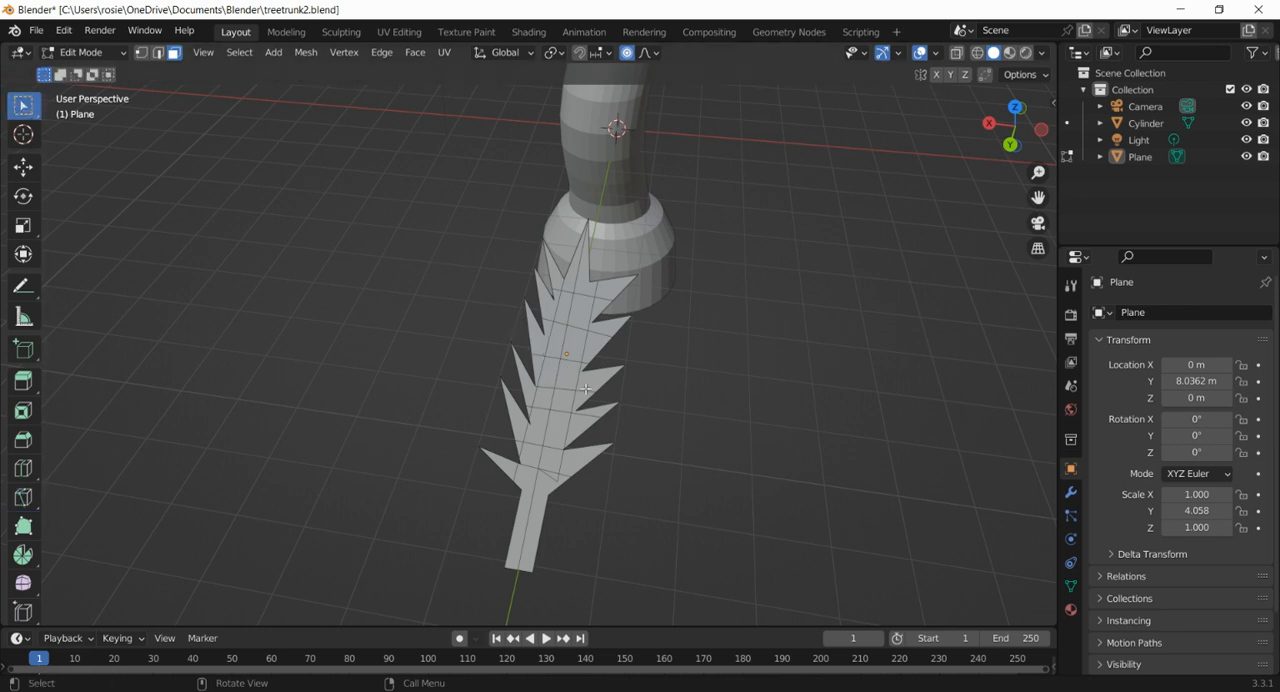
# - Lift a central face of the leaf upward so the leaf bends
pyautogui.click(567, 375)
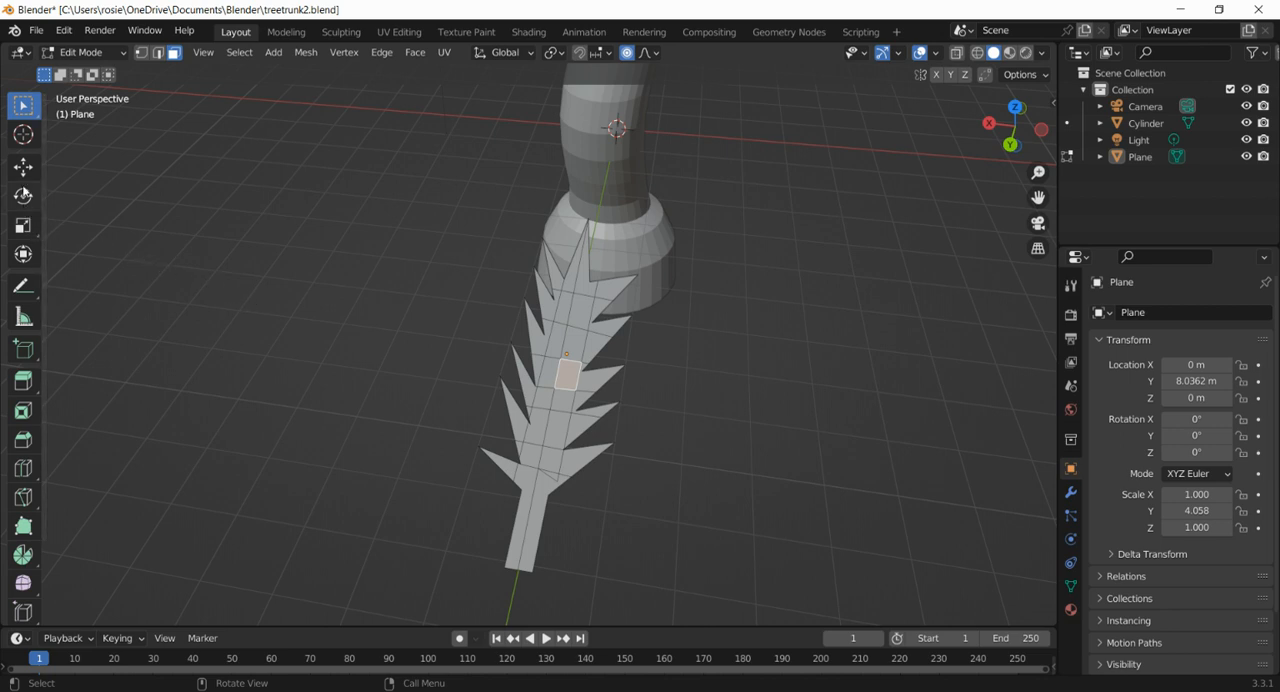
pyautogui.click(23, 167)
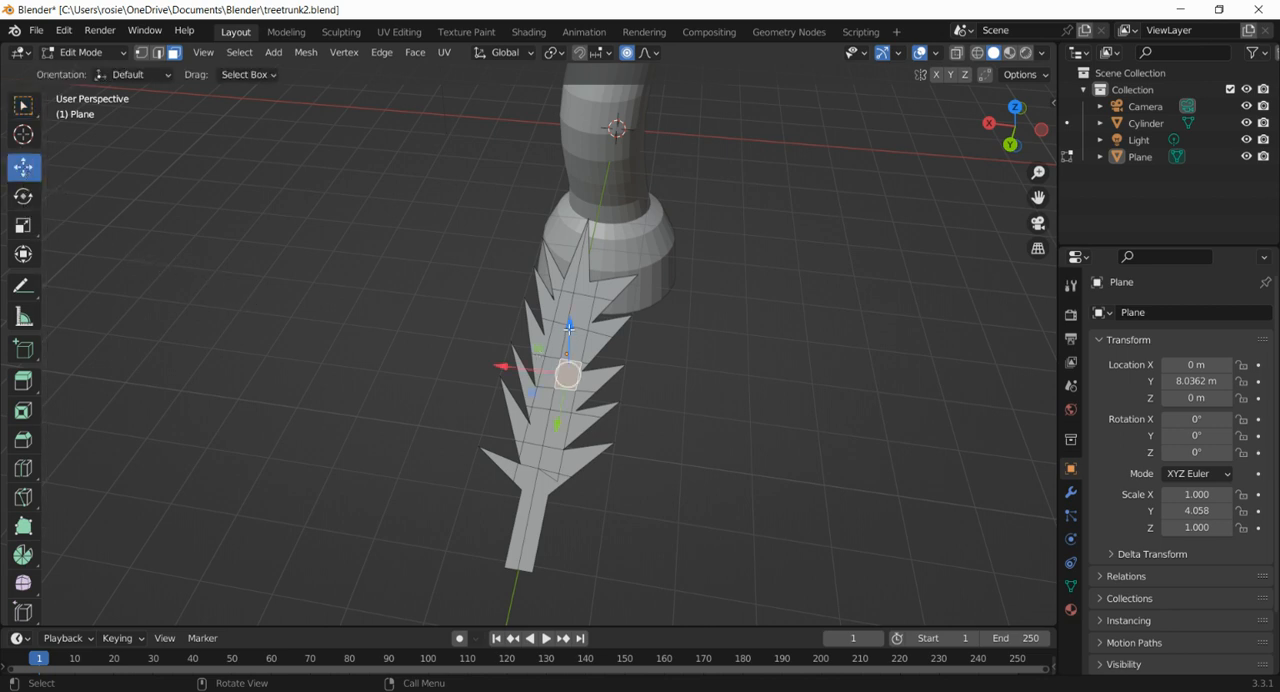
pyautogui.press('g')
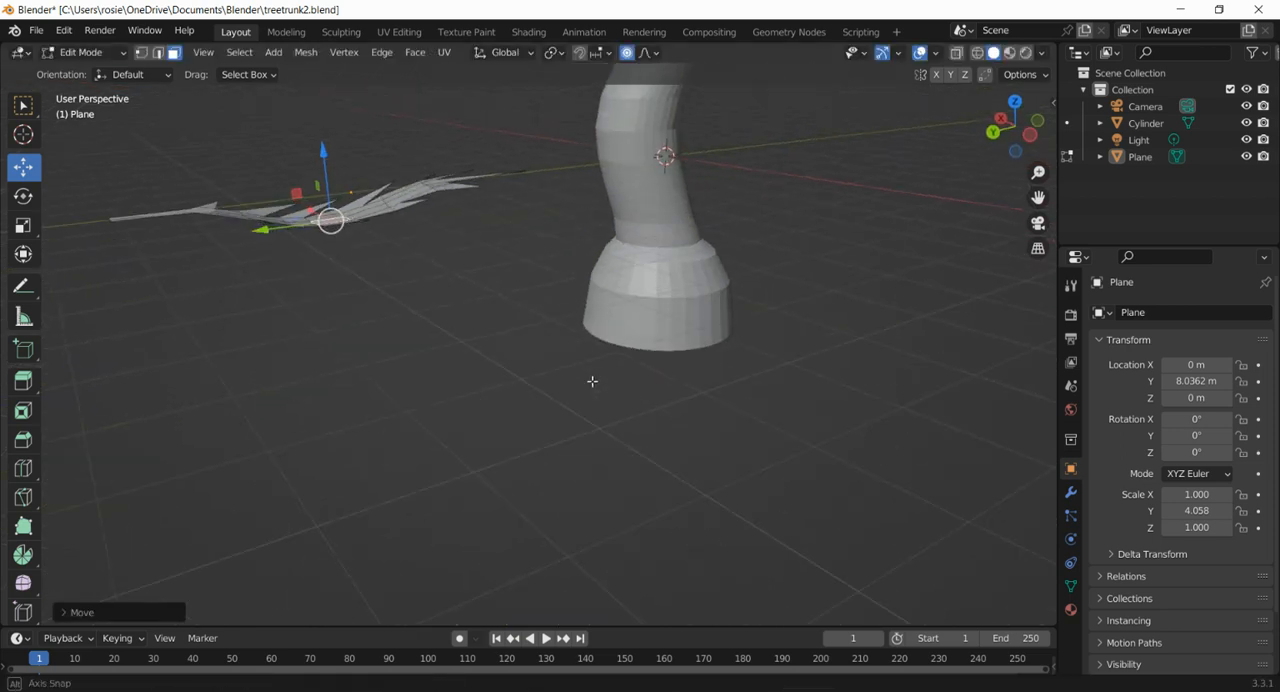
pyautogui.moveTo(592, 381); pyautogui.dragTo(672, 432)
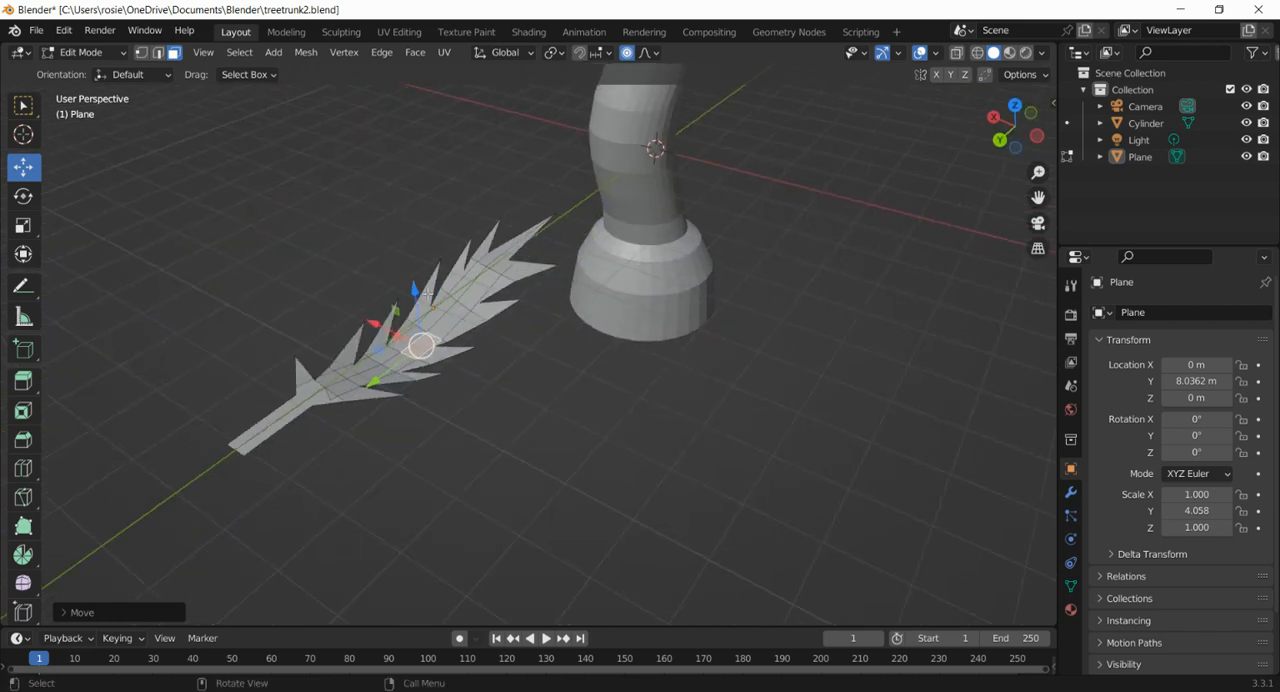
pyautogui.press('g')
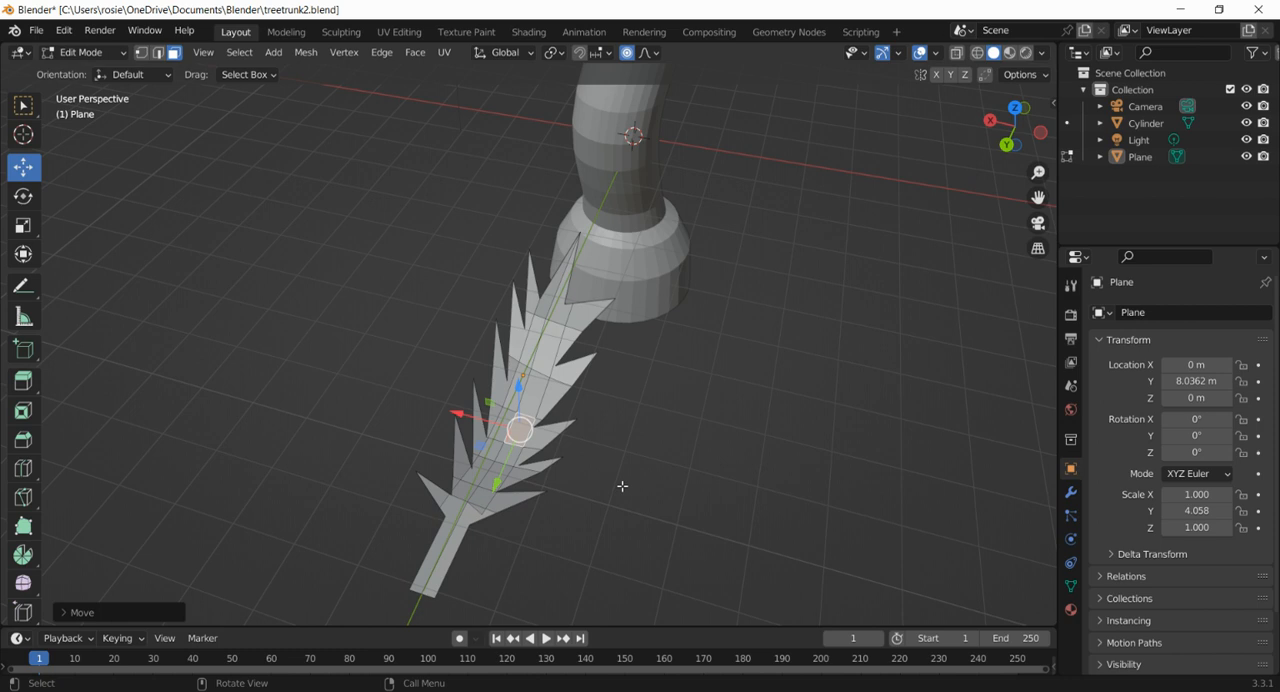
pyautogui.moveTo(110, 134)
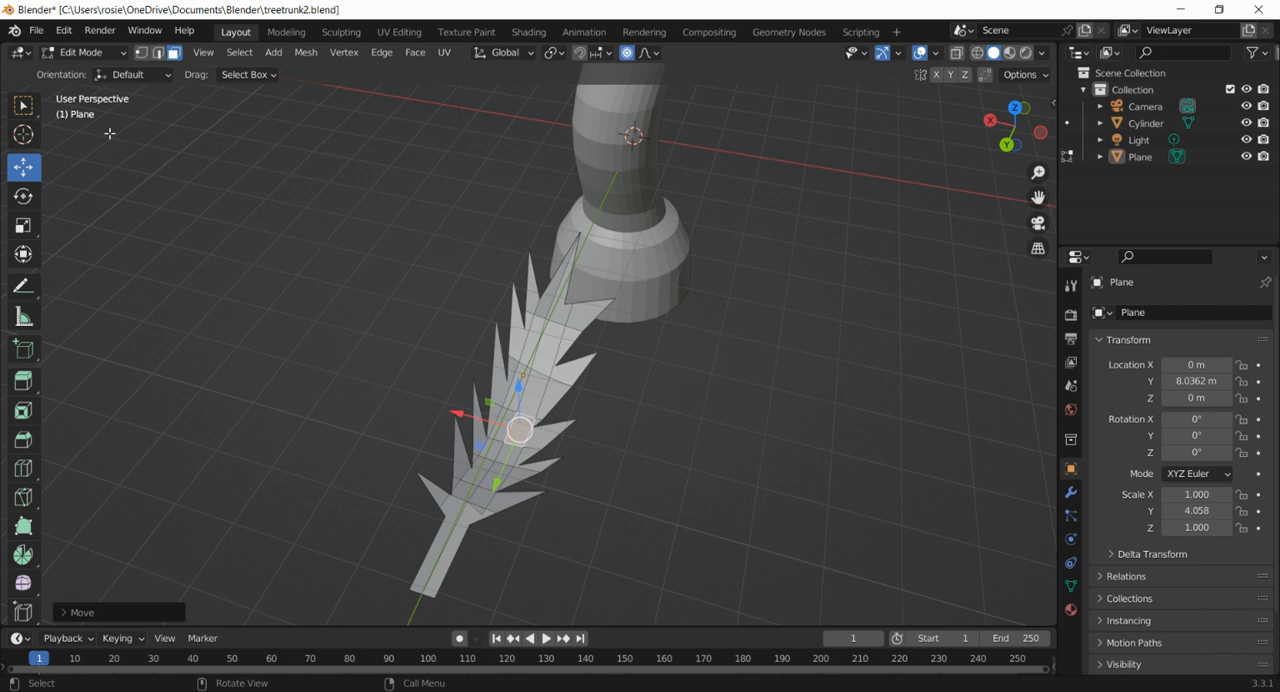
# - Return to Object Mode, select the curved leaf and duplicate it into four copies
pyautogui.click(23, 105)
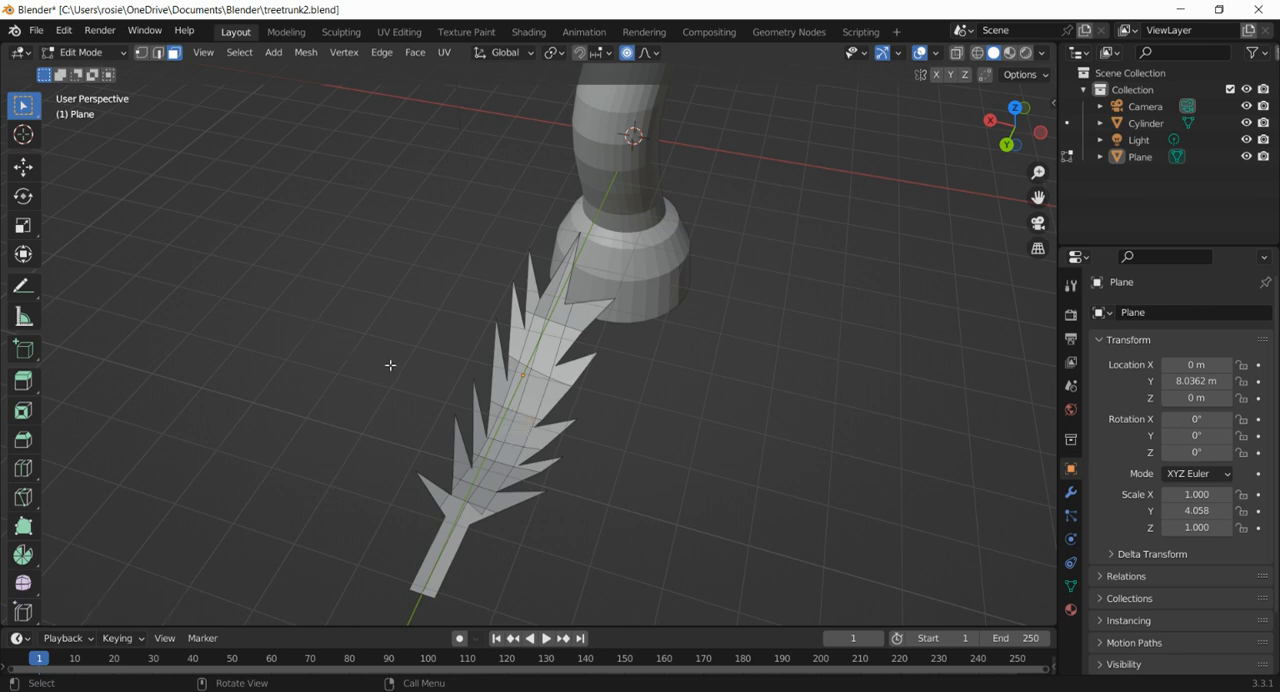
pyautogui.click(80, 52)
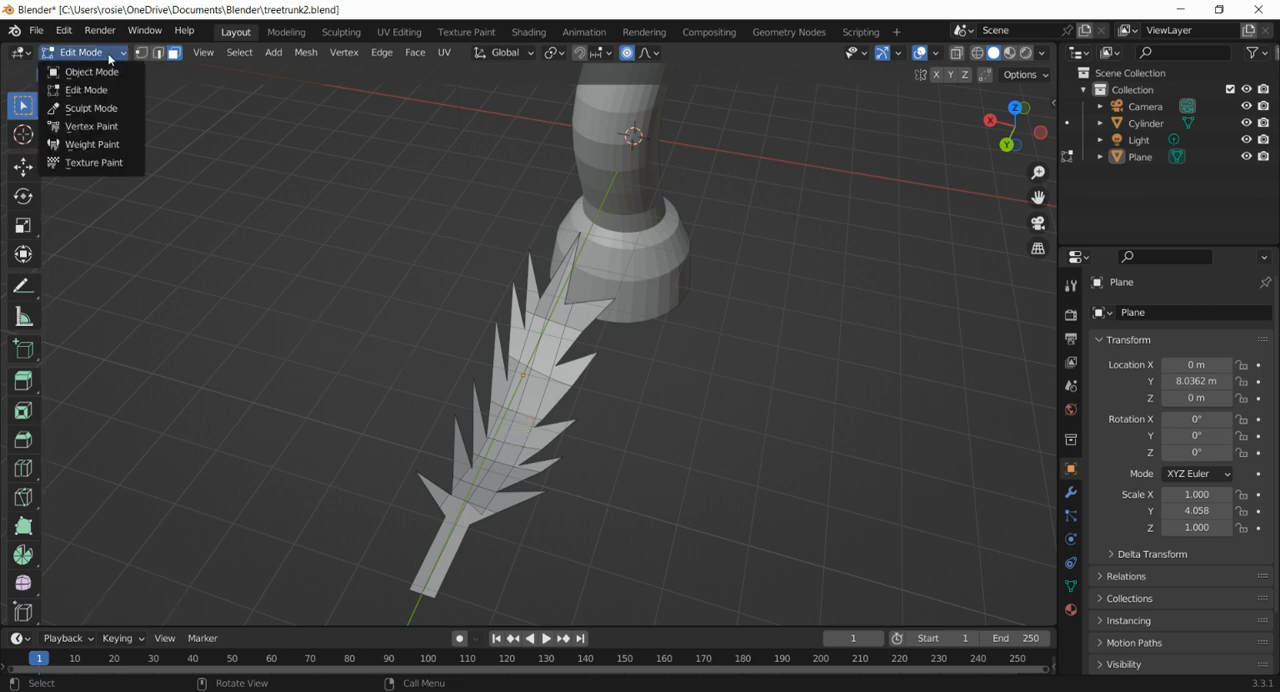
pyautogui.click(92, 71)
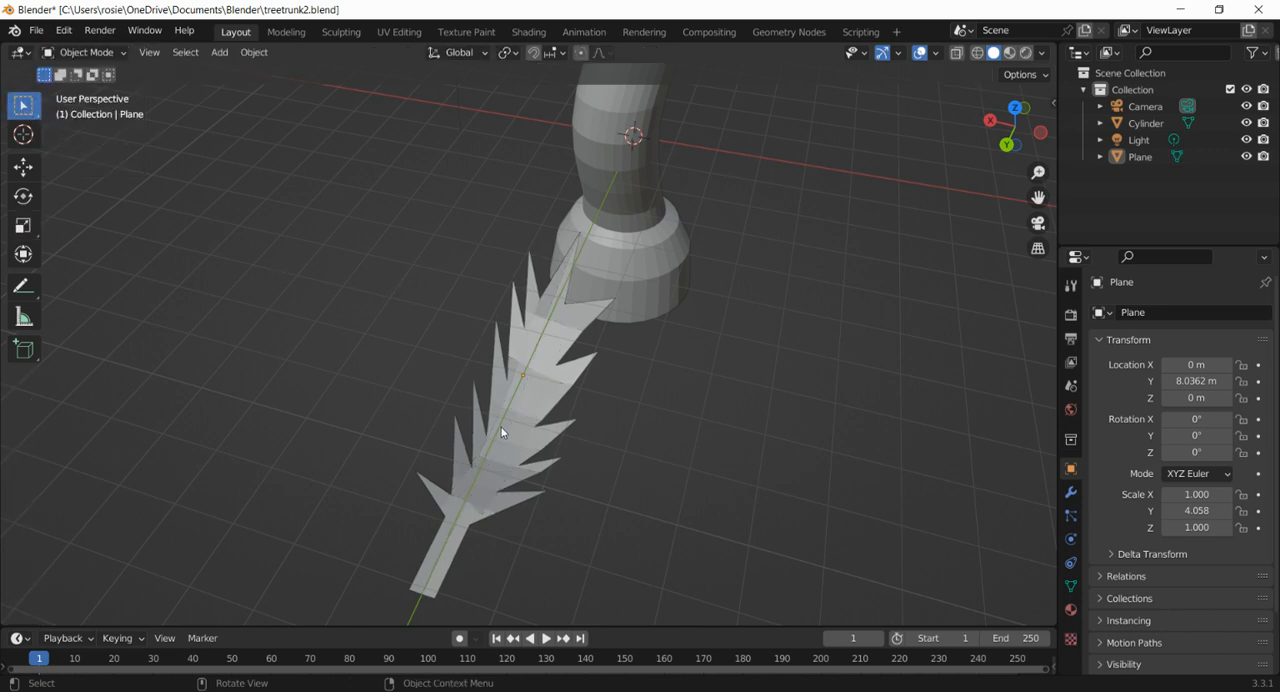
pyautogui.click(495, 433)
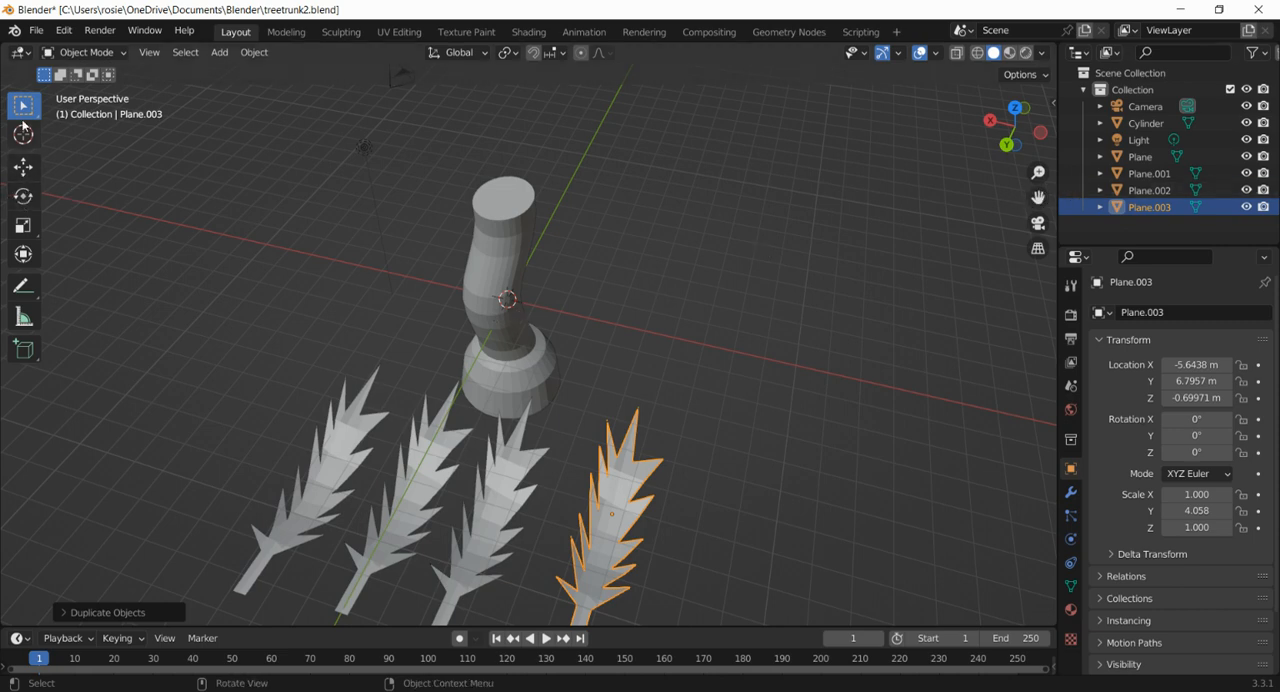
pyautogui.moveTo(449, 470)
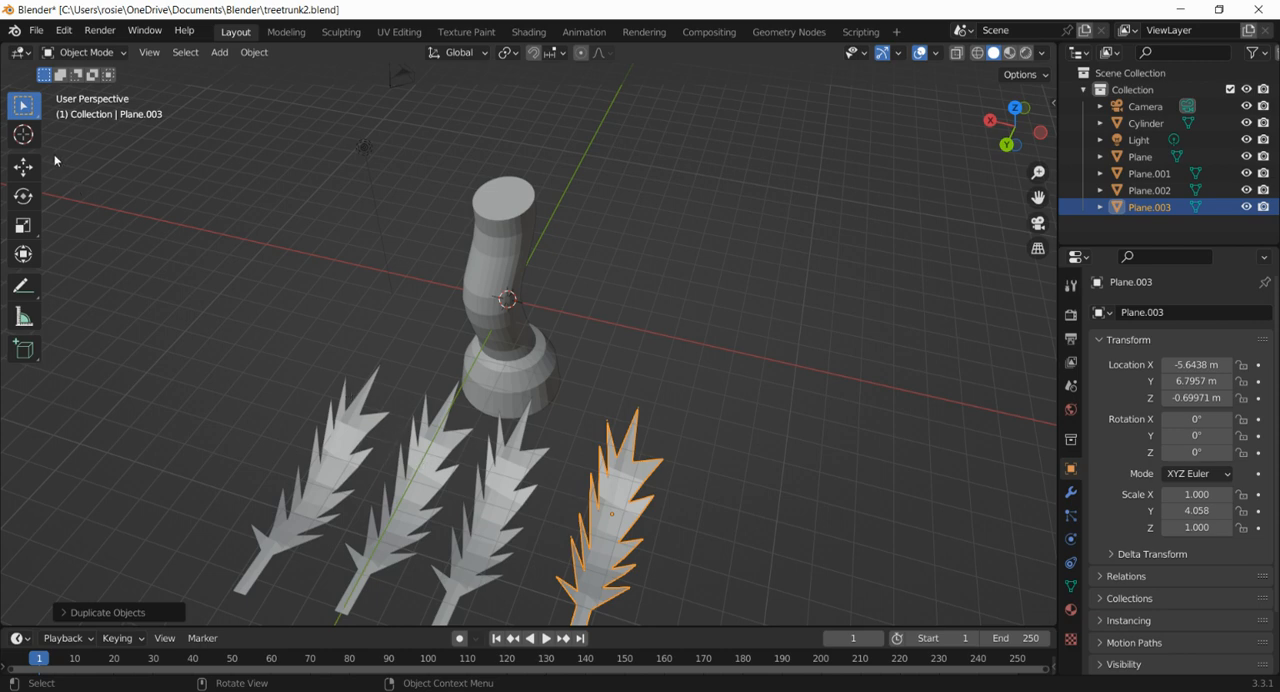
# - Raise Plane.003 onto the trunk top and tilt it to fan out like a frond
pyautogui.click(23, 167)
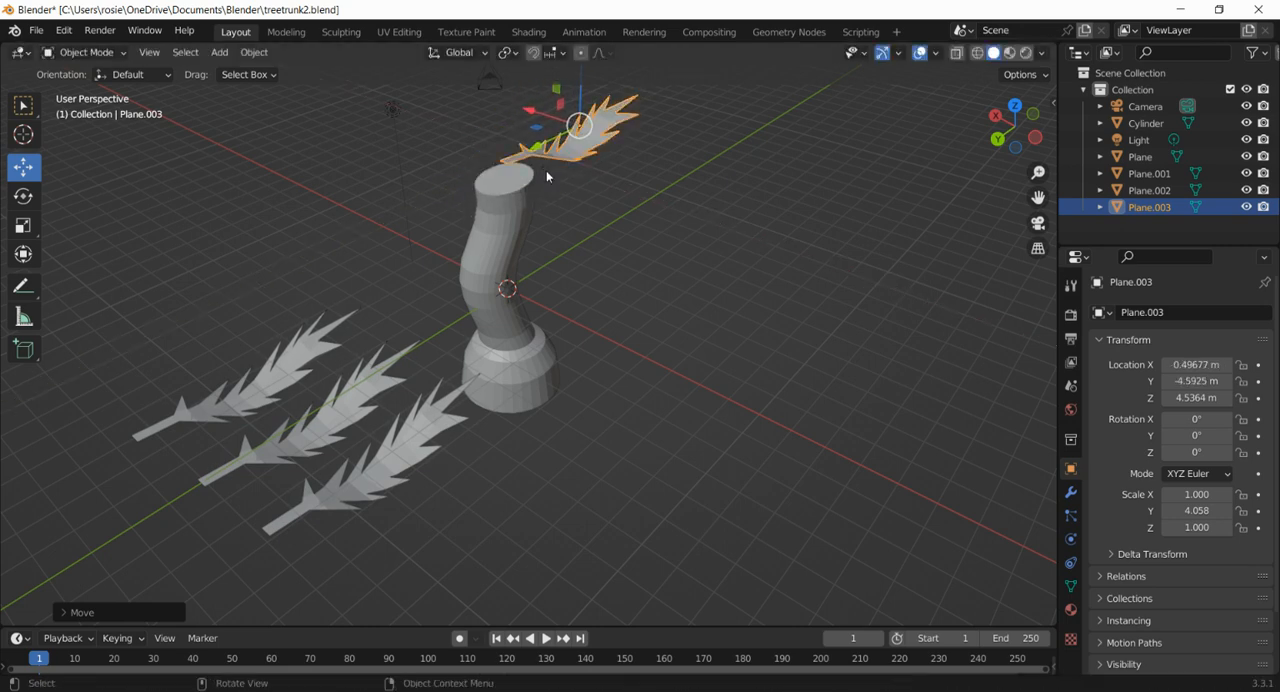
pyautogui.moveTo(547, 176); pyautogui.dragTo(700, 360)
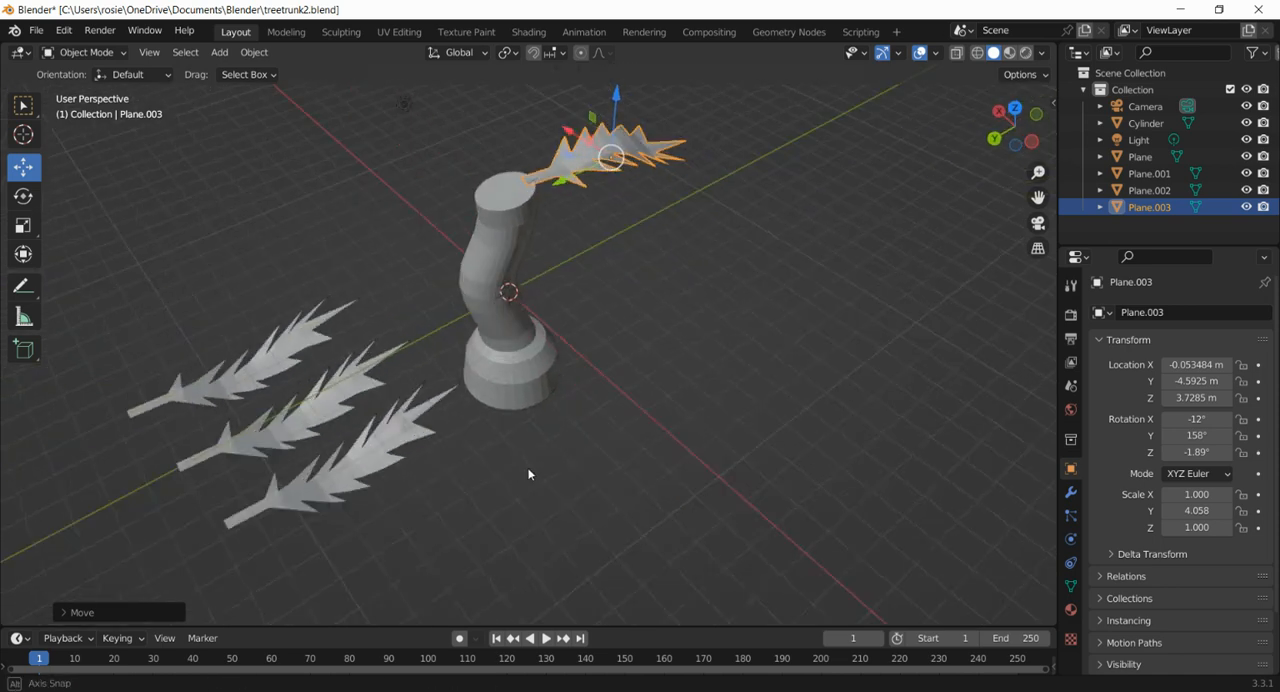
pyautogui.moveTo(530, 474); pyautogui.dragTo(573, 477)
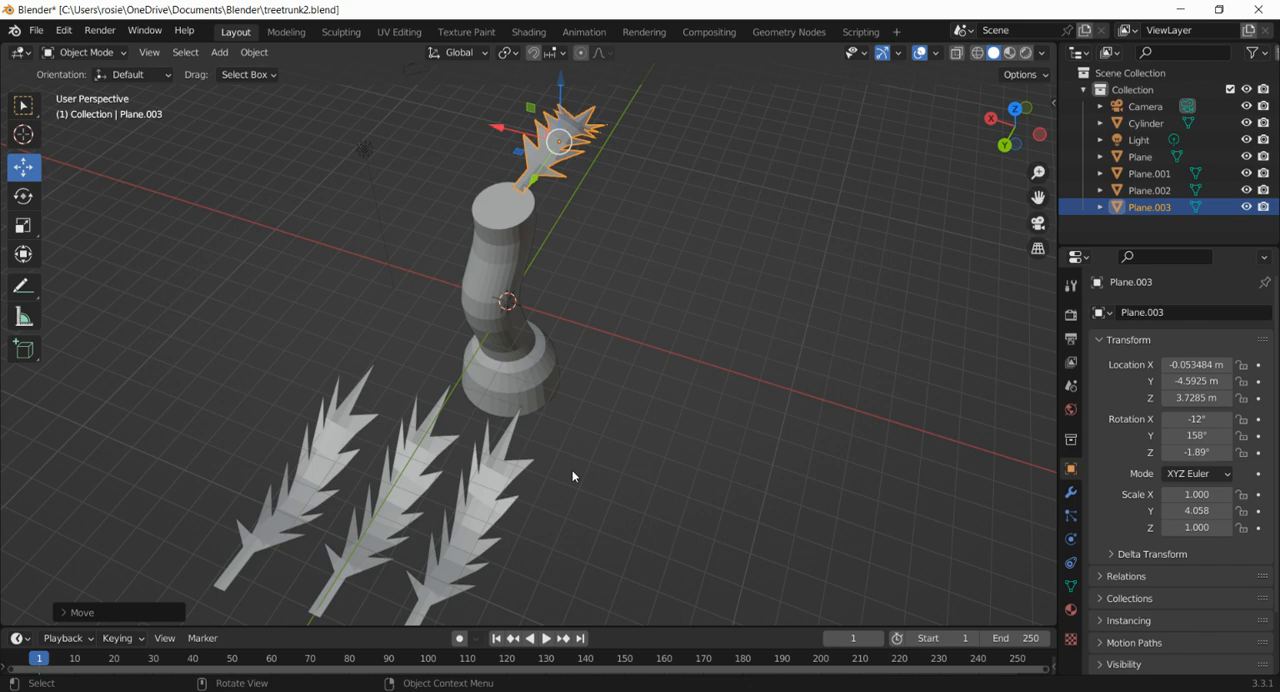
pyautogui.moveTo(654, 255)
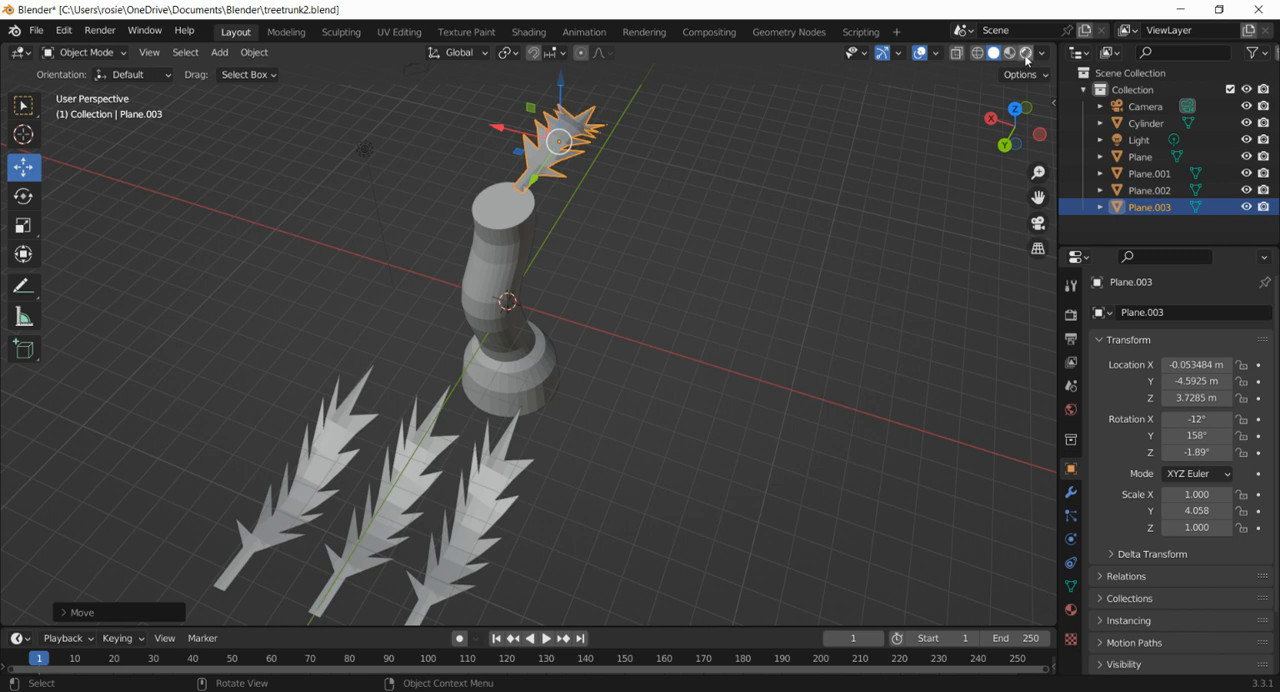
pyautogui.moveTo(1025, 53)
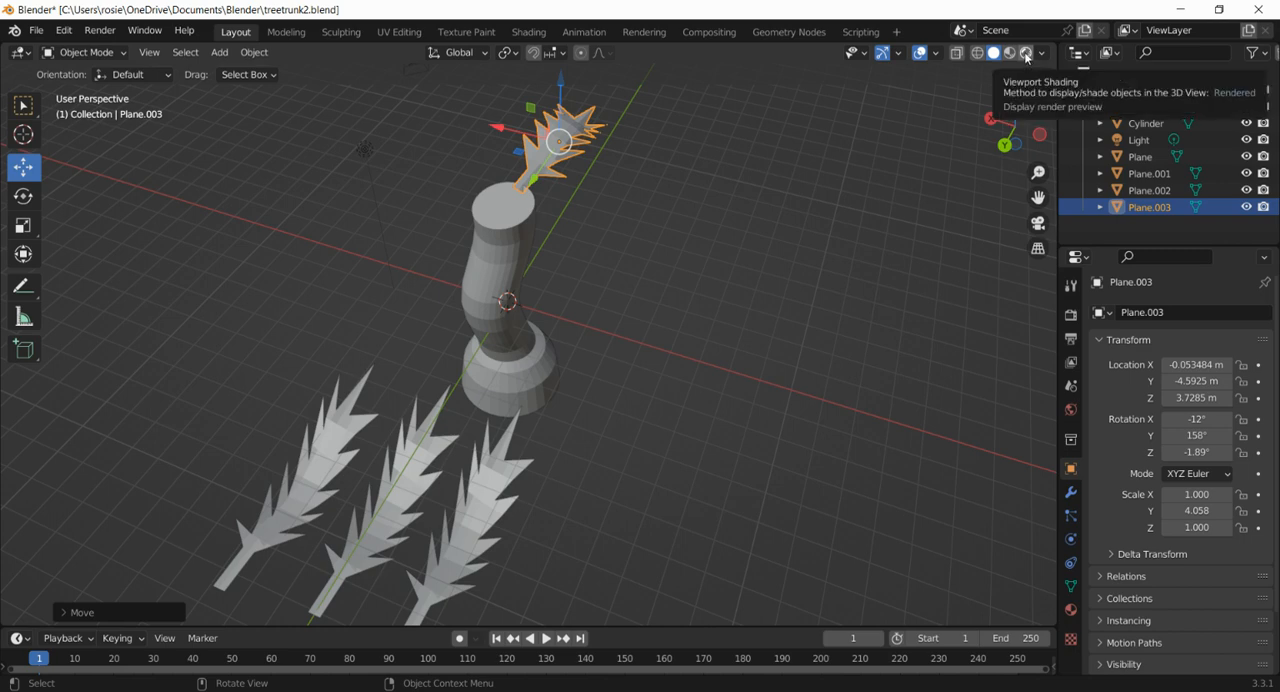
# - Switch to Rendered shading and give the trunk-top leaf a new green material
pyautogui.click(1024, 52)
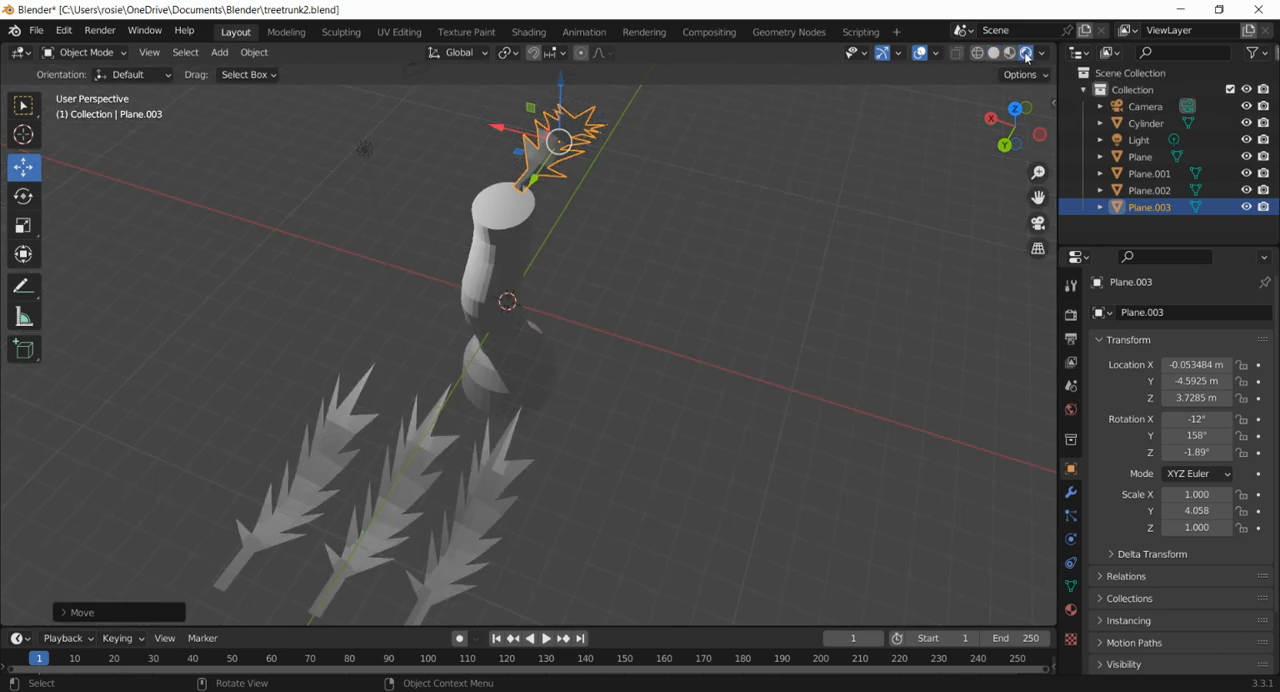
pyautogui.click(1070, 610)
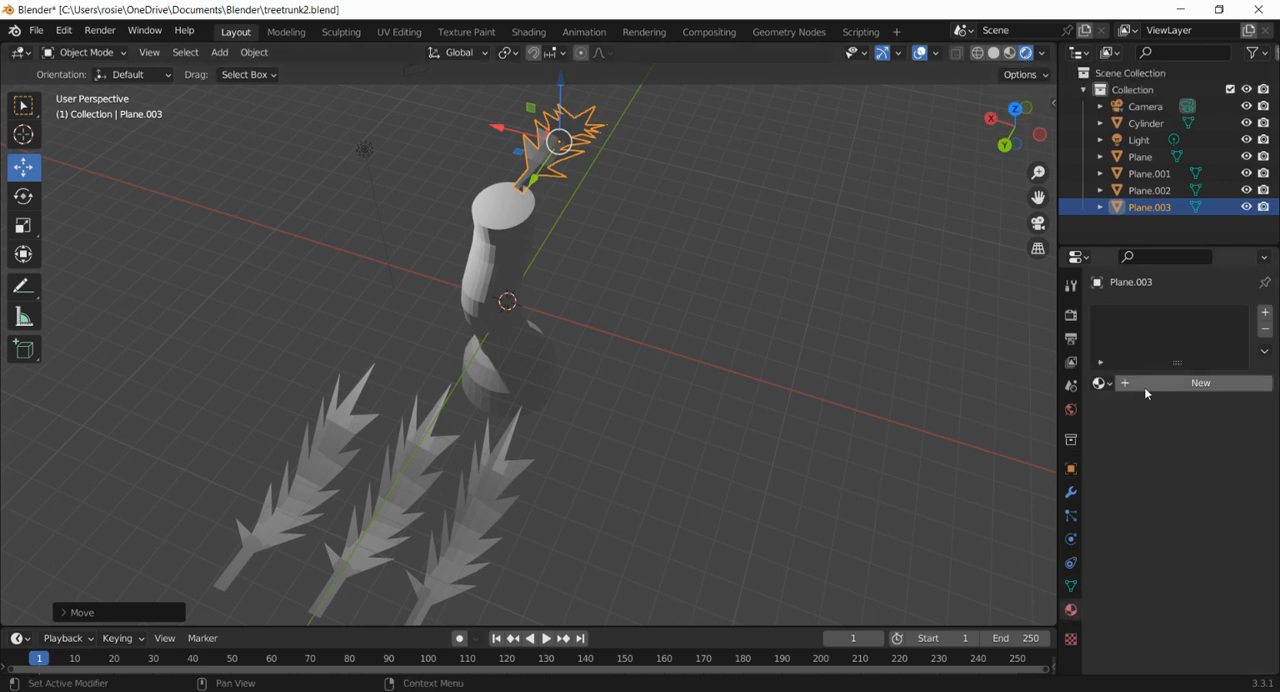
pyautogui.click(1200, 382)
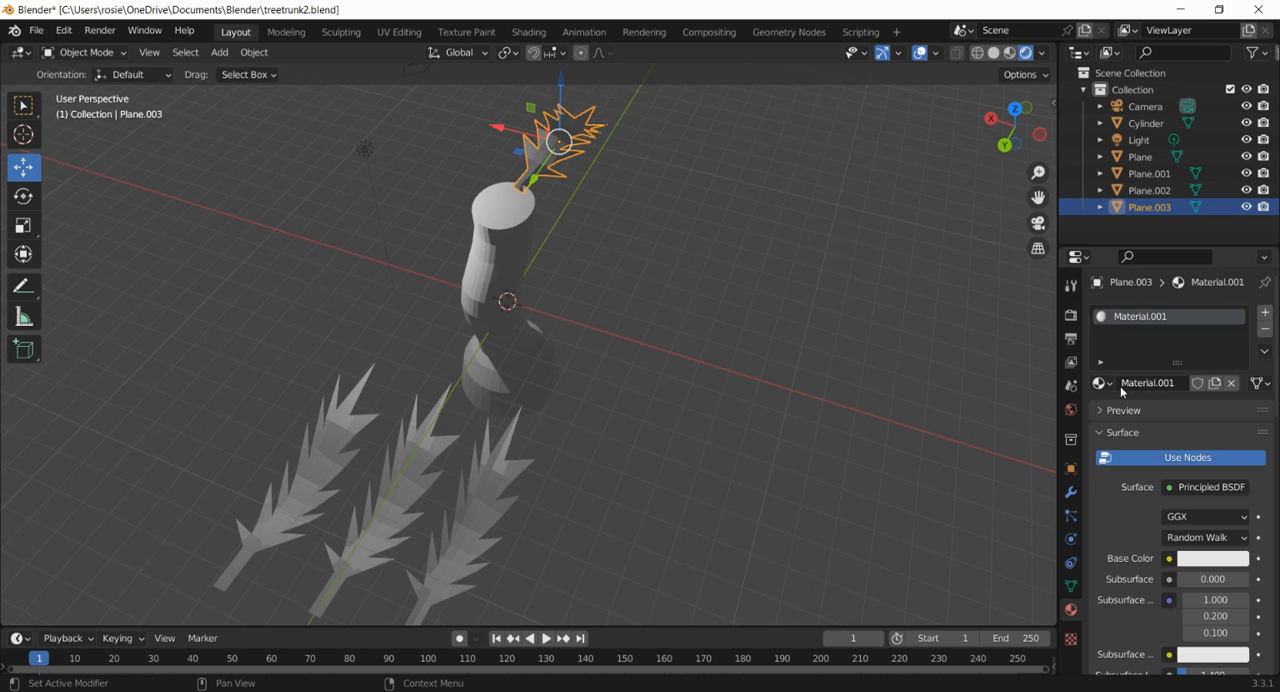
pyautogui.click(1210, 558)
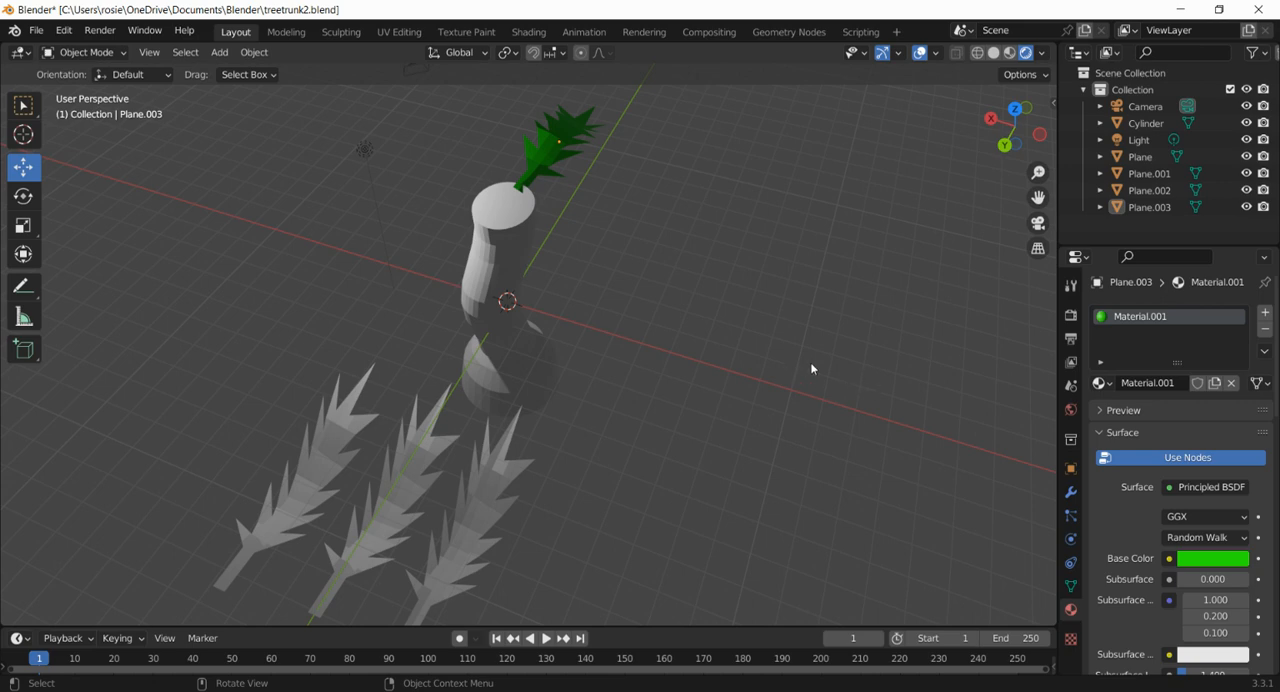
pyautogui.moveTo(445, 358)
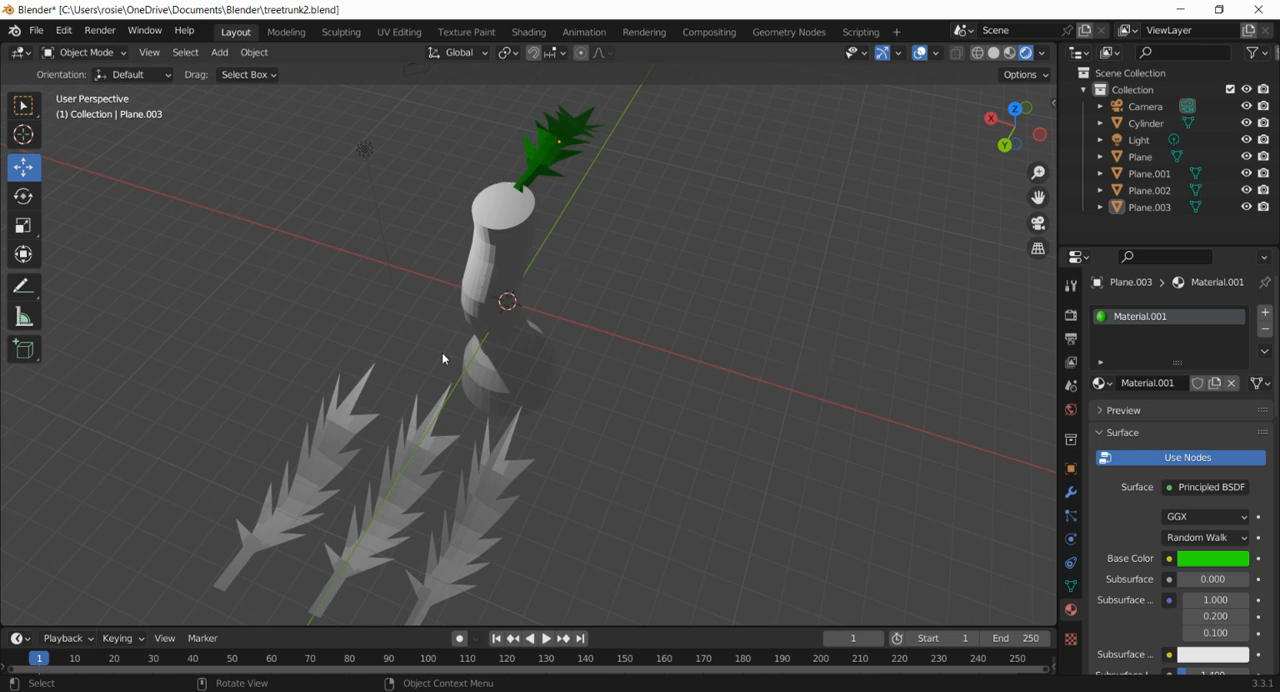
pyautogui.moveTo(511, 386)
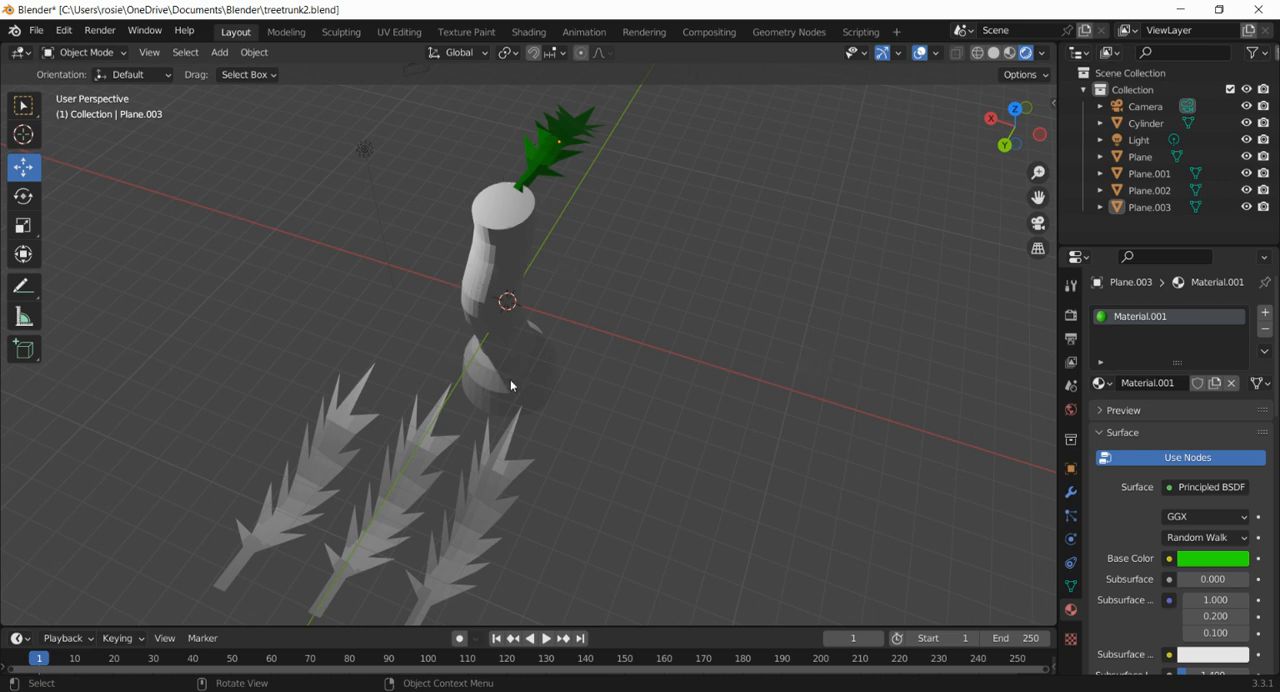
pyautogui.moveTo(587, 292)
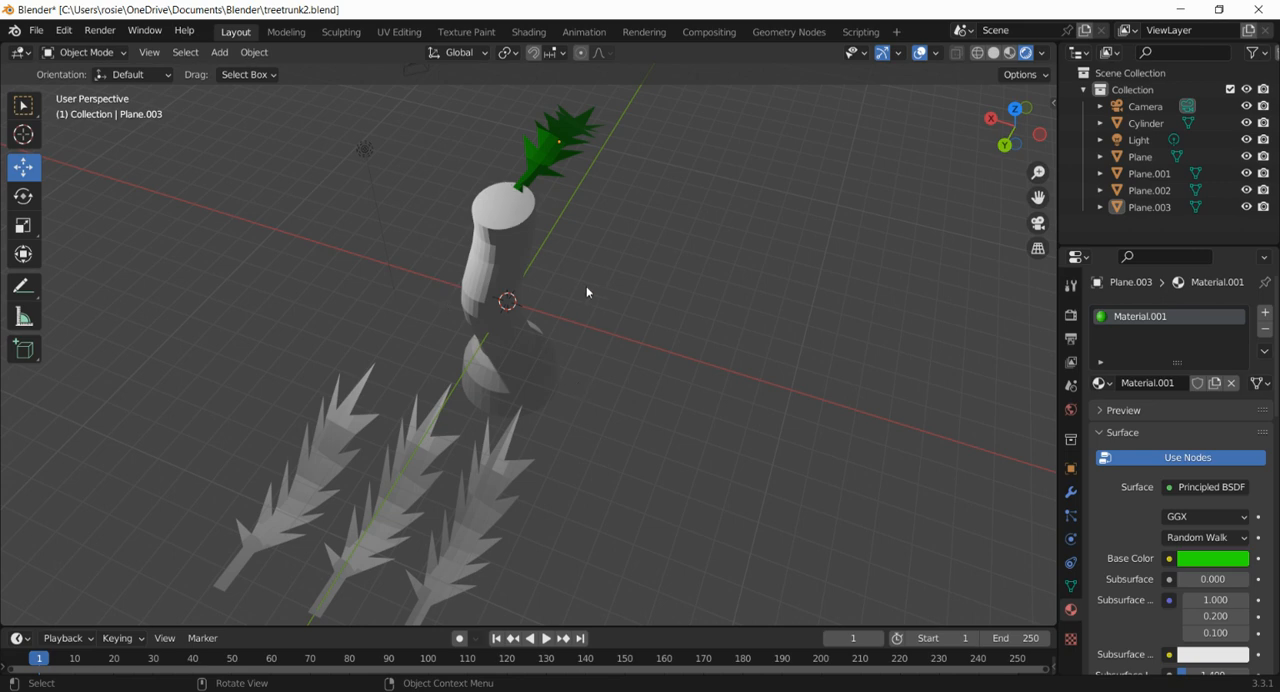
pyautogui.moveTo(801, 223)
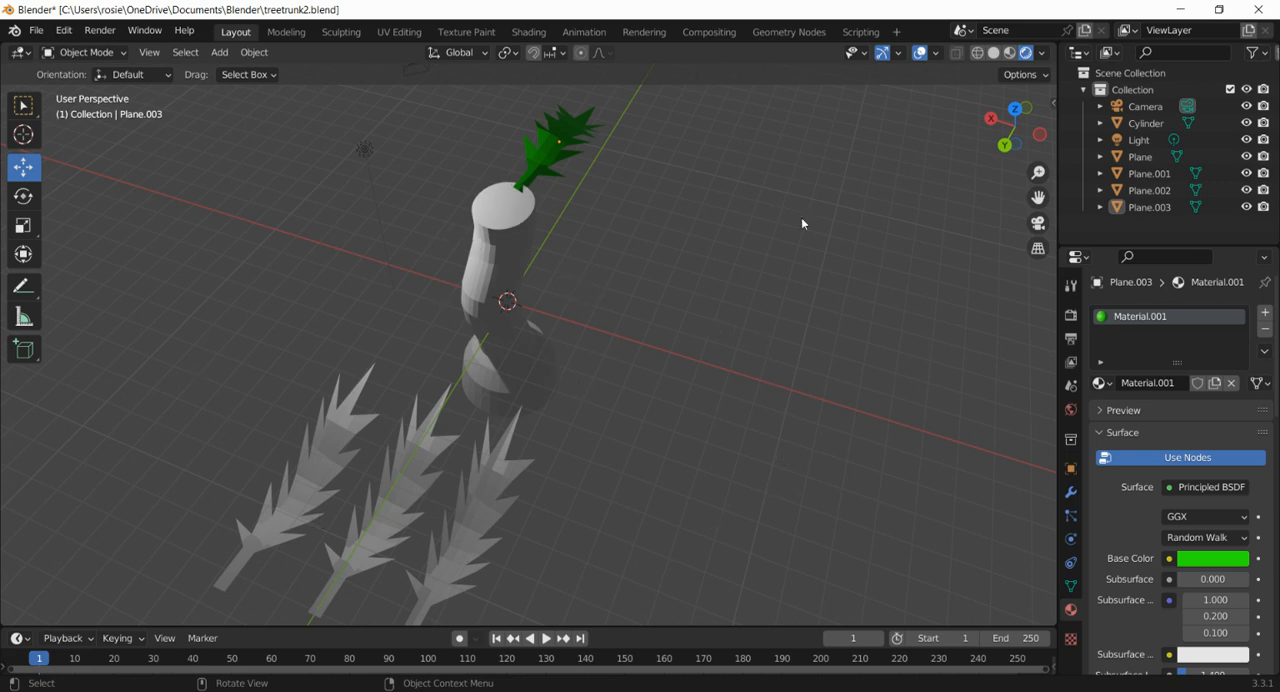
pyautogui.moveTo(651, 489)
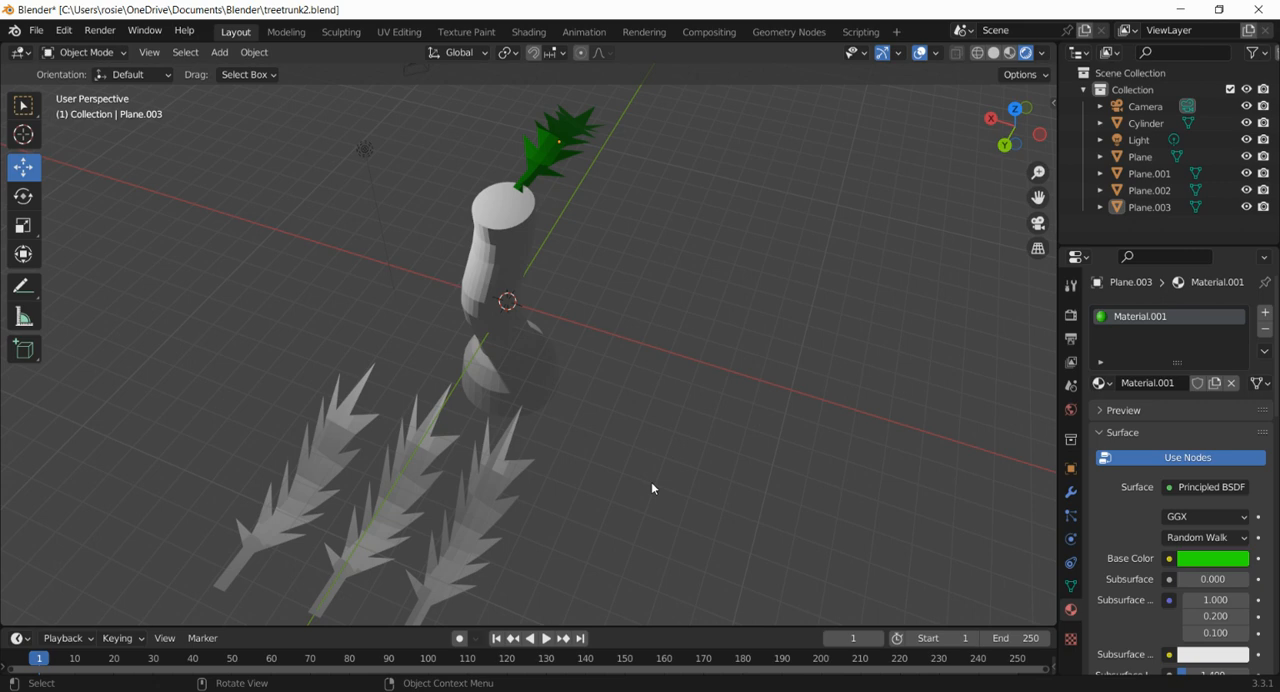
pyautogui.moveTo(768, 391)
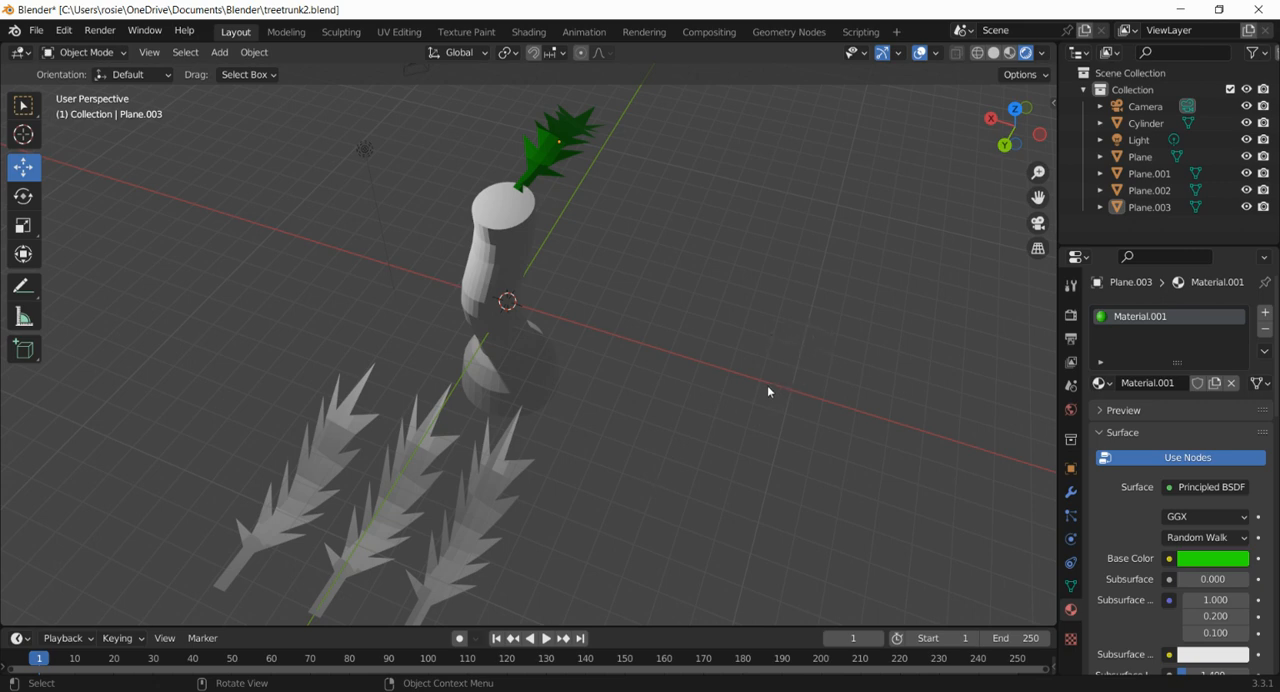
pyautogui.moveTo(547, 516)
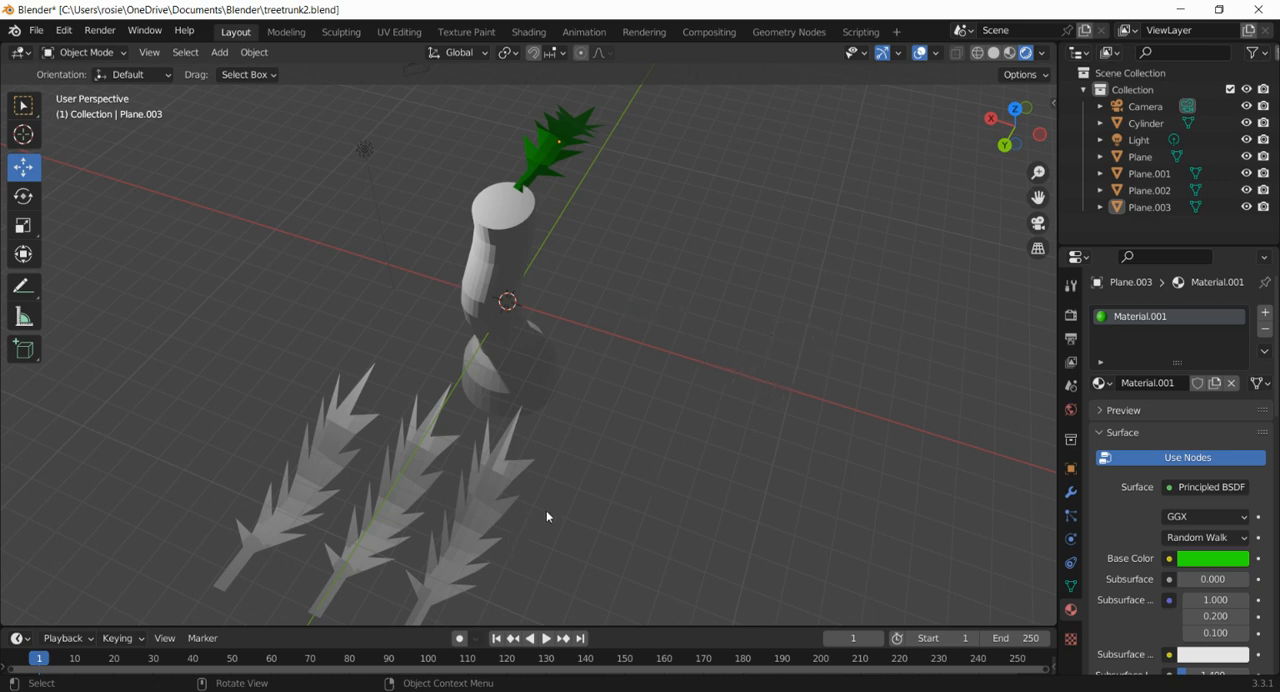